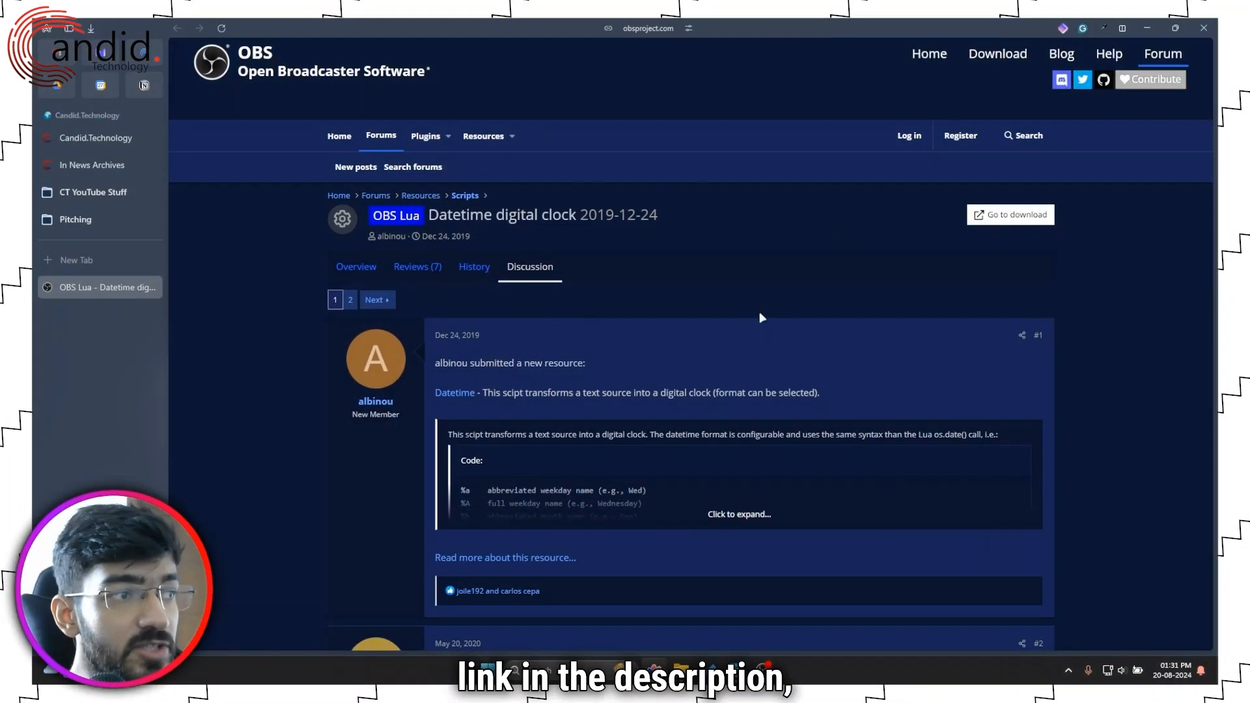
- Read the Datetime digital clock resource's overview and scroll through its date format codes
scroll("down", 3)
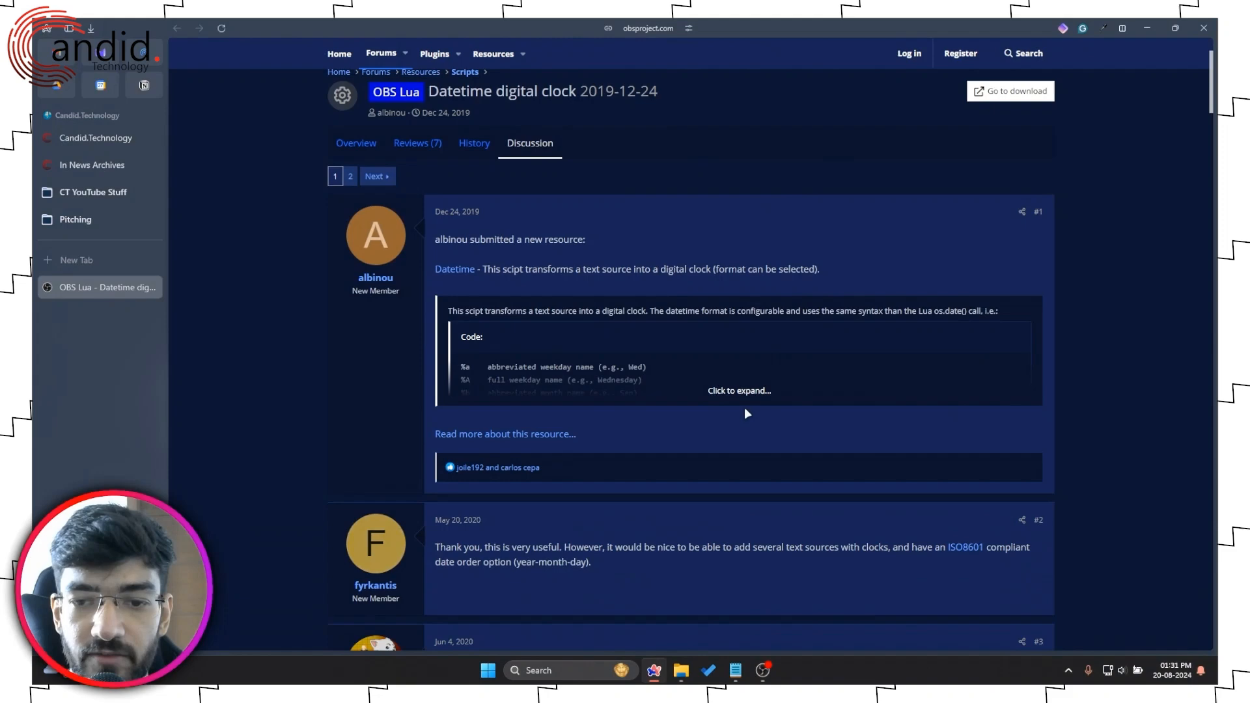
left_click(739, 391)
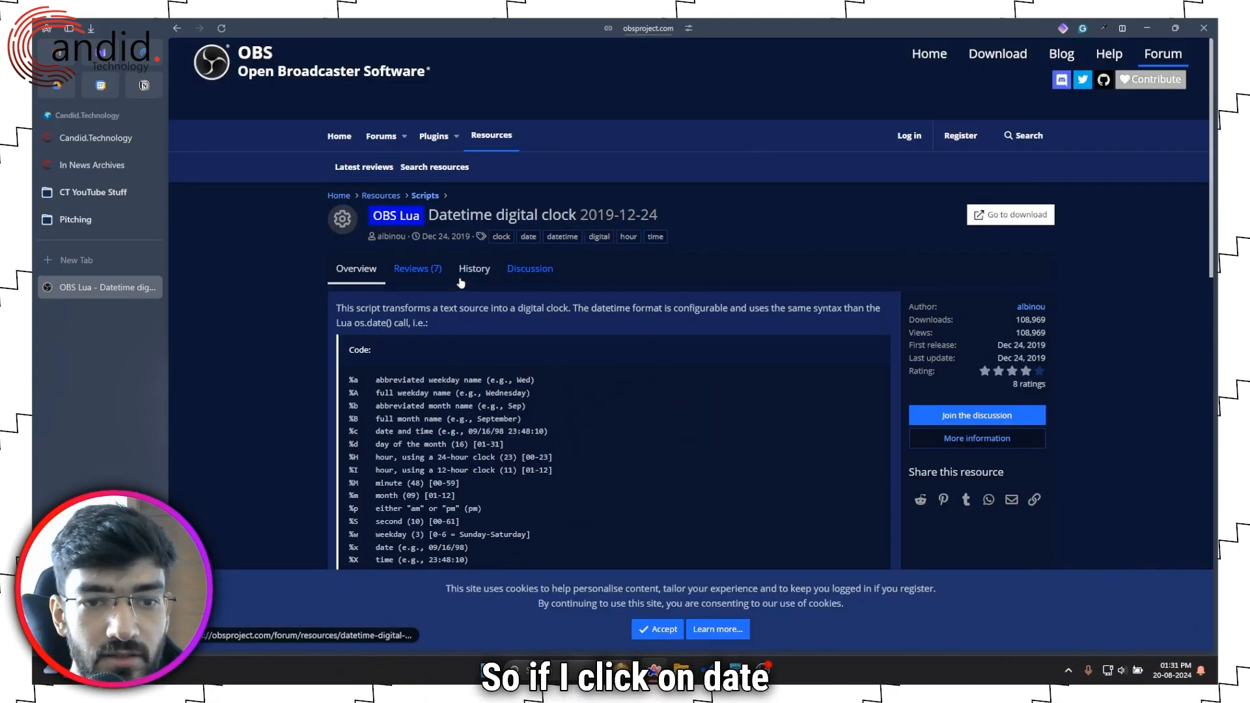
scroll("down", 3)
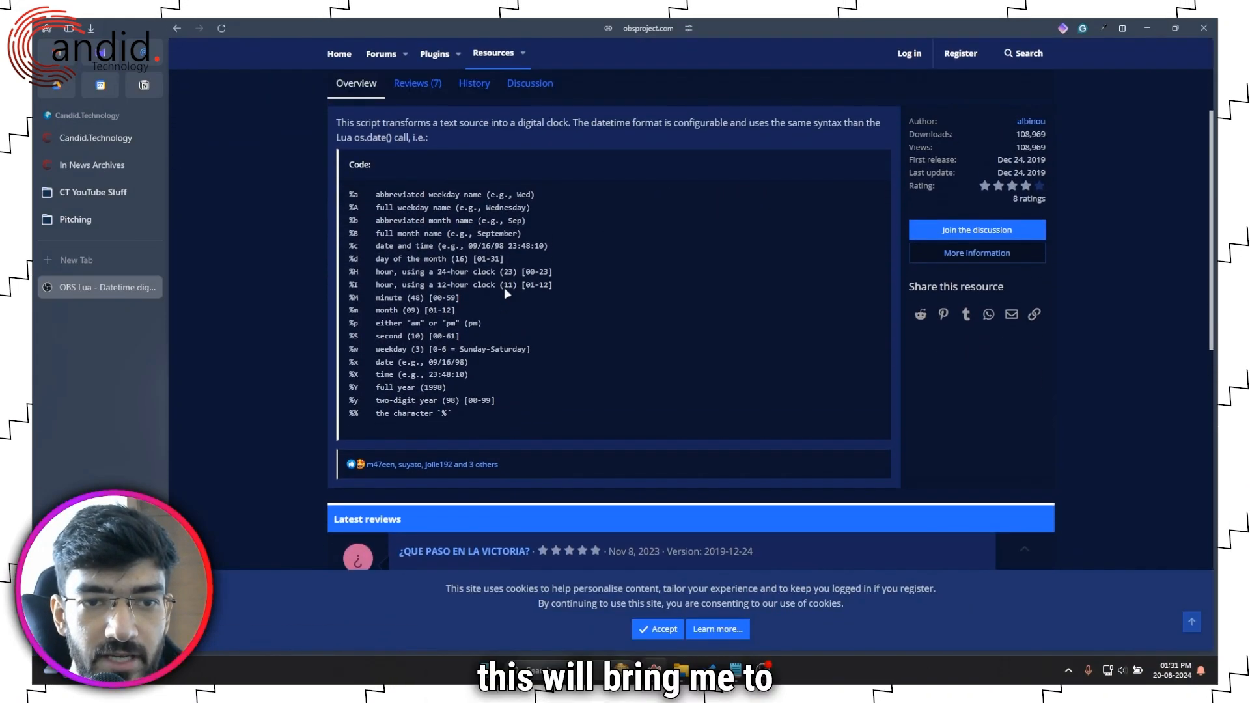
scroll("down", 3)
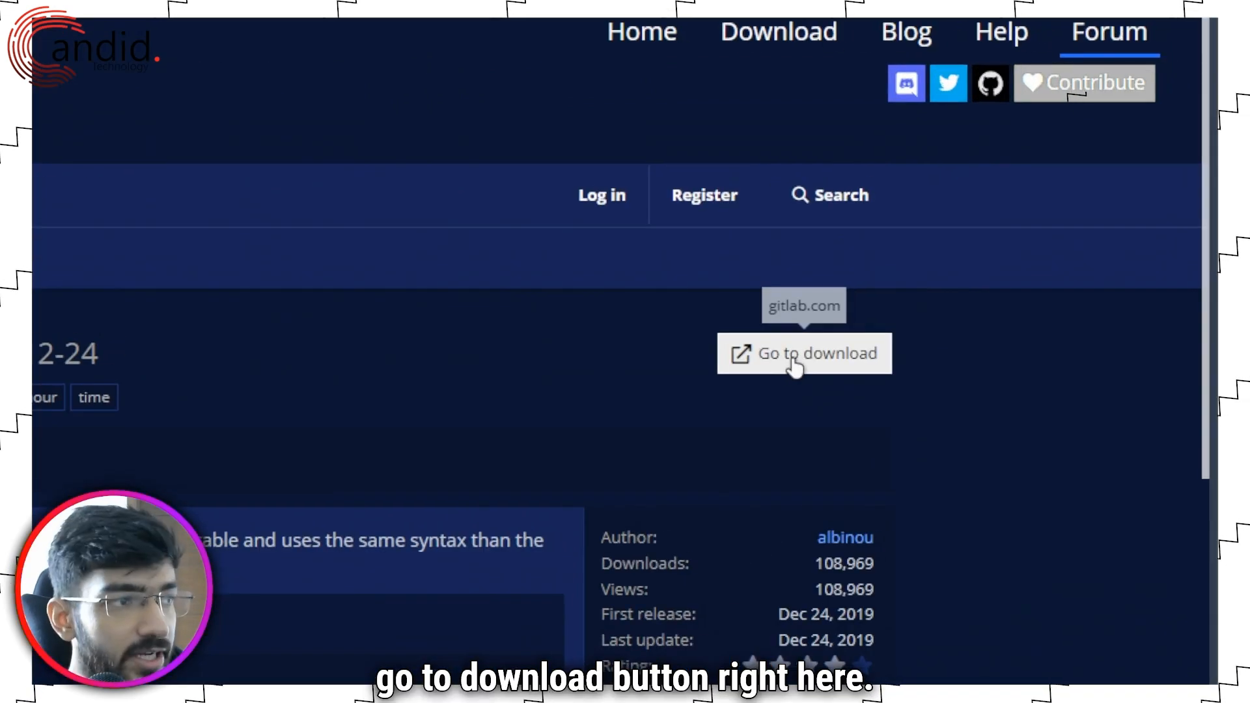
- Open the script's GitLab download page and select all of the Lua source
left_click(805, 353)
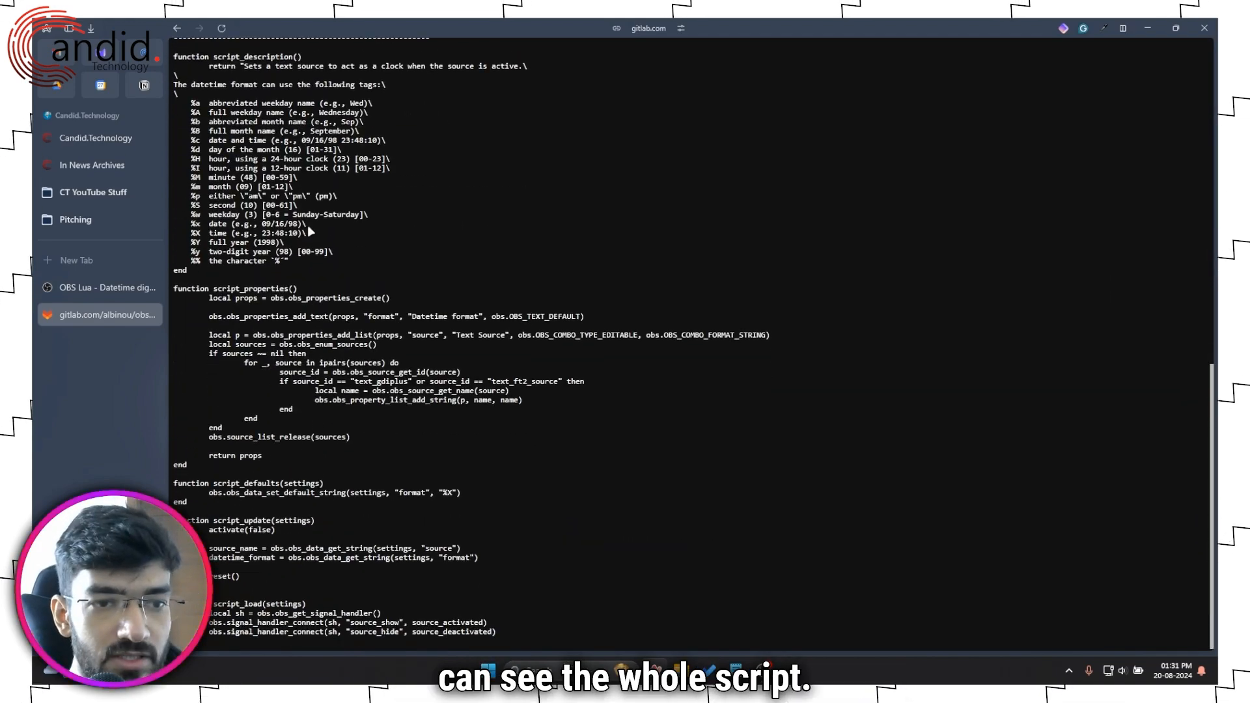
key("ctrl+a")
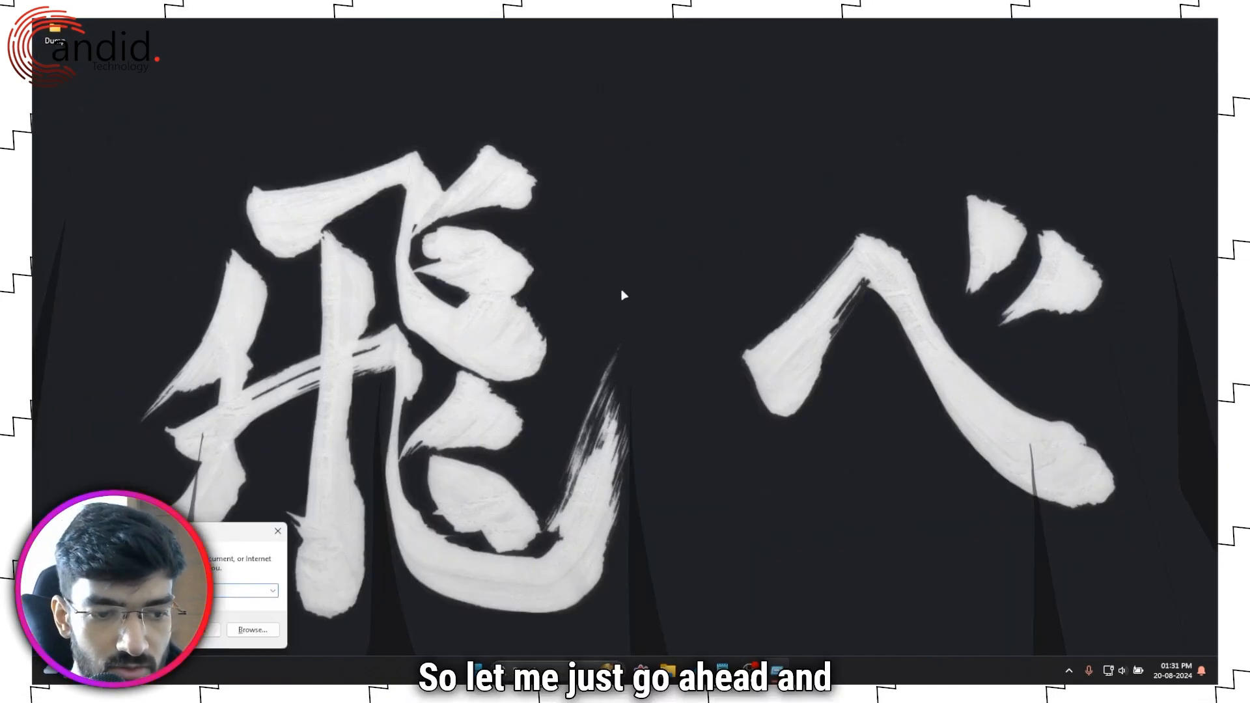
- Launch Notepad from a Start search for 'note' and paste in the datetime script
type("note")
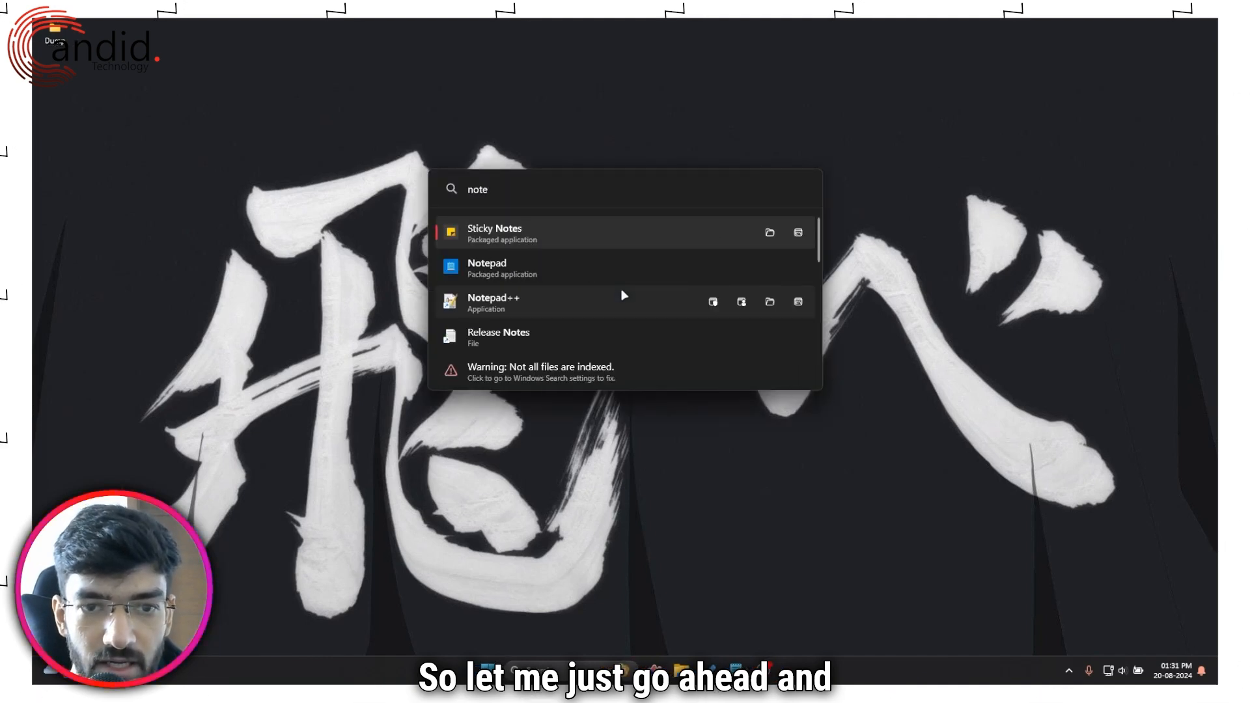
left_click(486, 268)
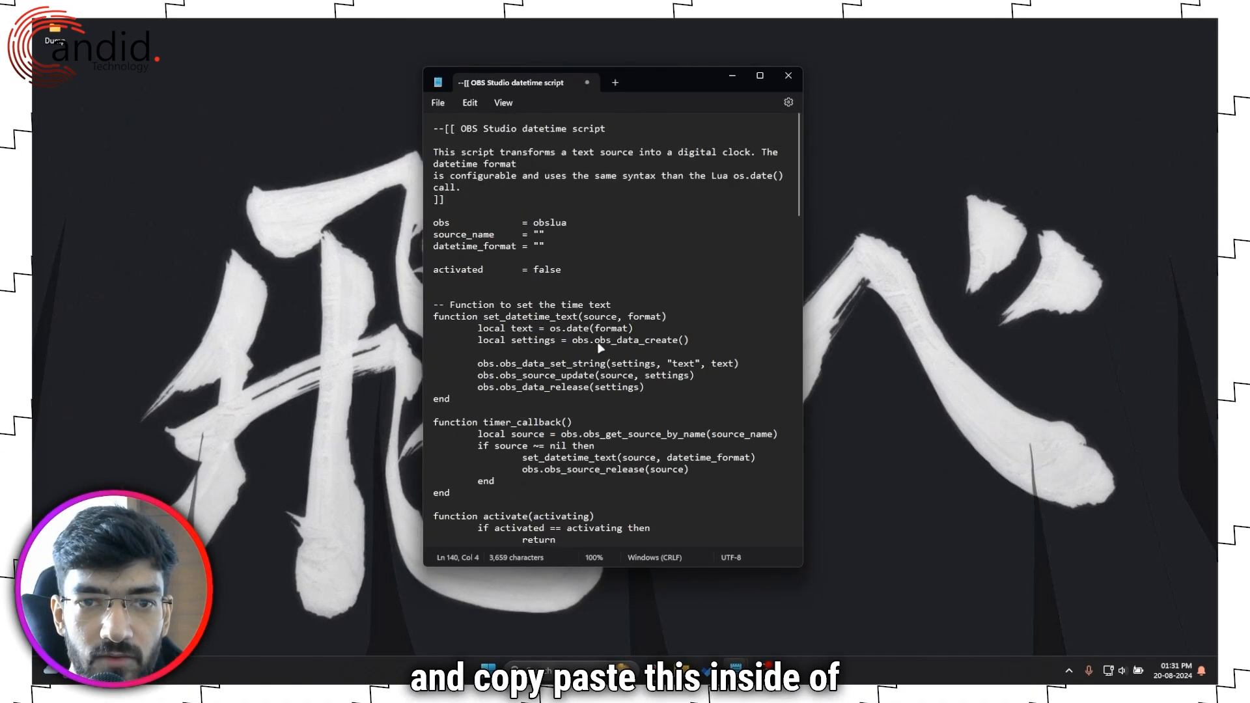
left_click(437, 102)
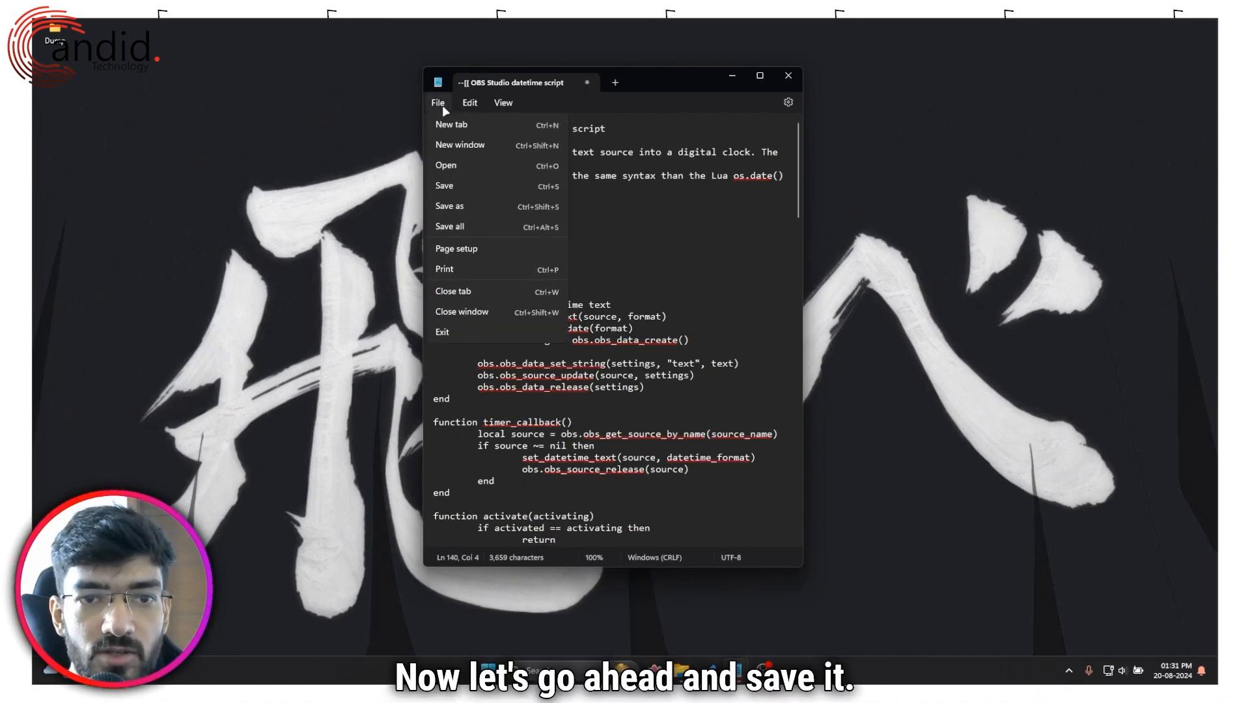
mouse_move(450, 206)
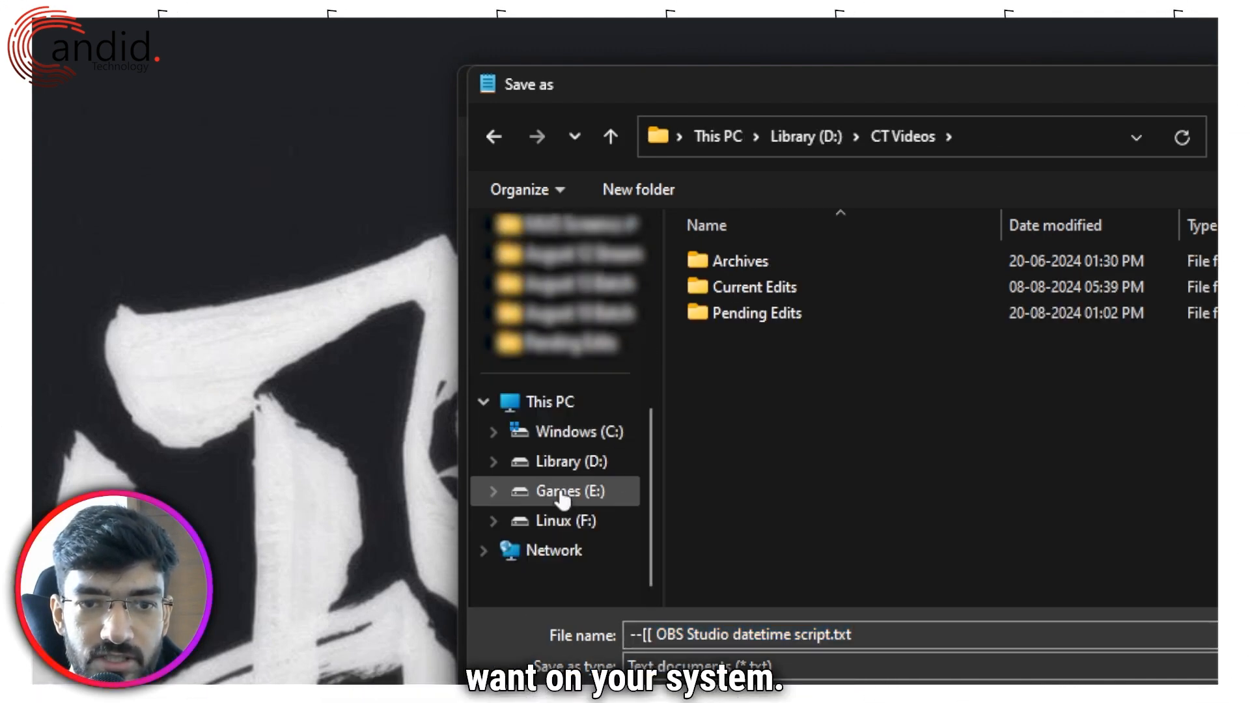
- Save the script as DateTime.lua with All files type in Library (D:) > Presets, then close Notepad
left_click(806, 136)
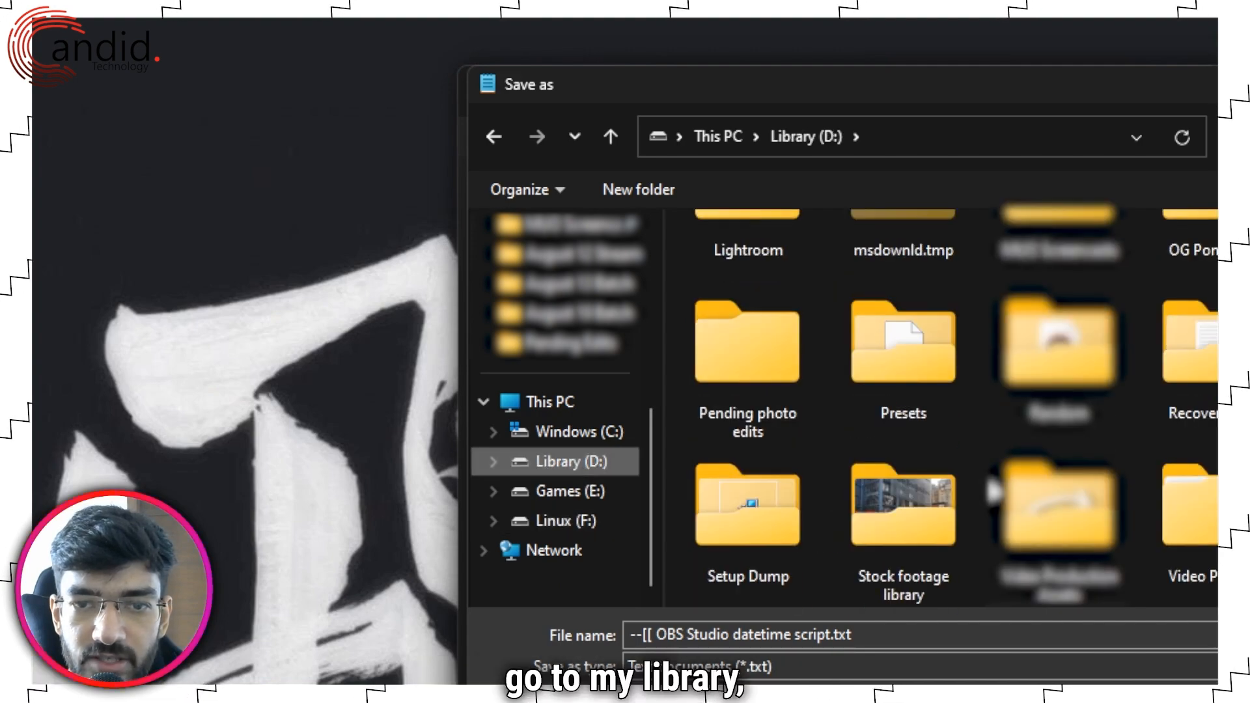
double_click(903, 343)
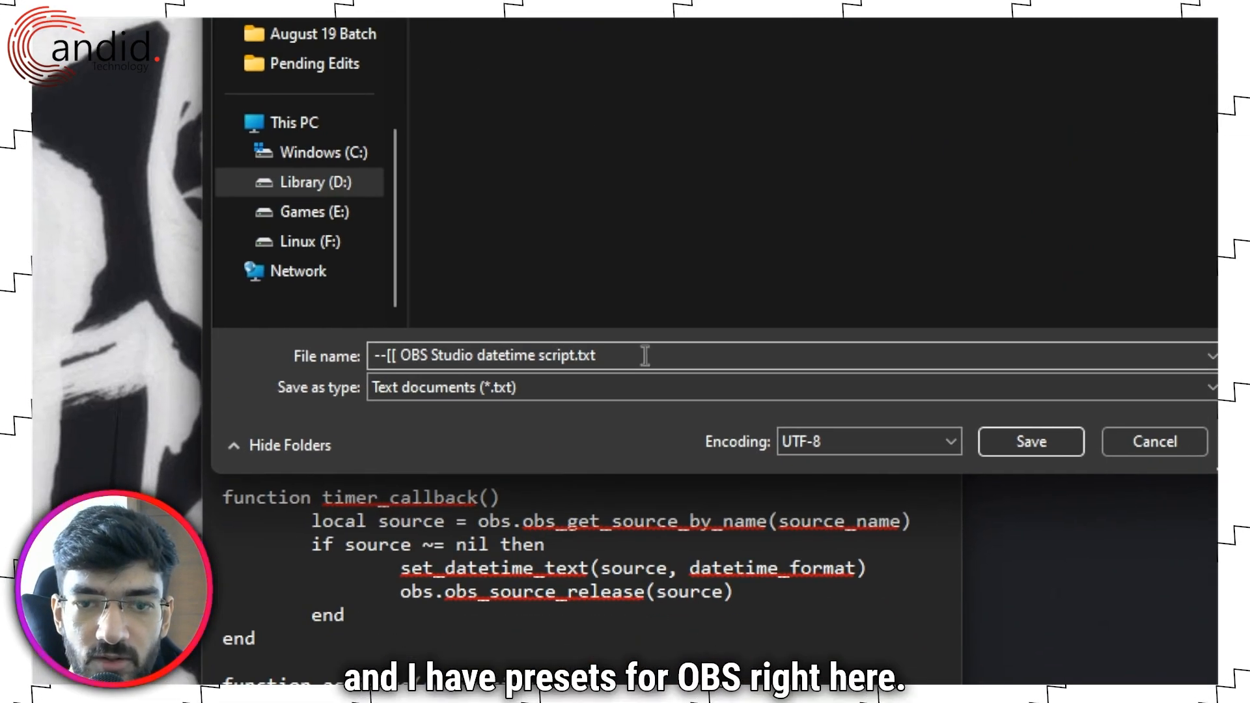
triple_click(483, 356)
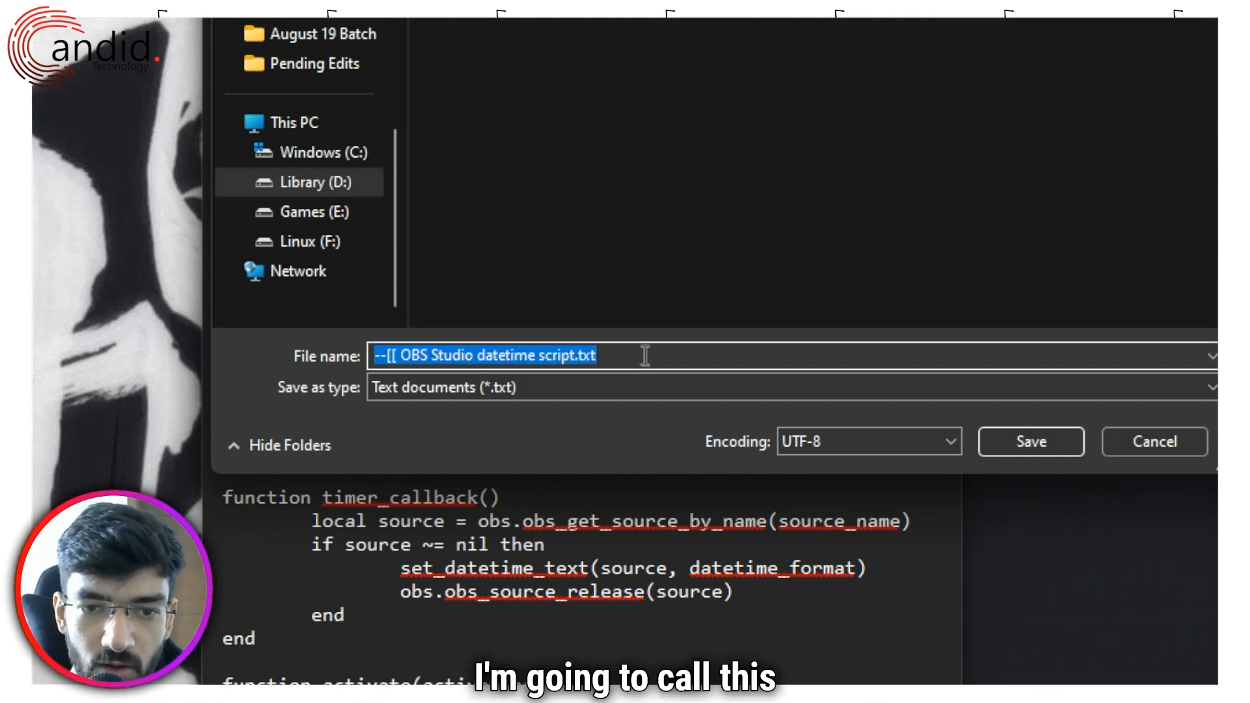
type("DateTime.")
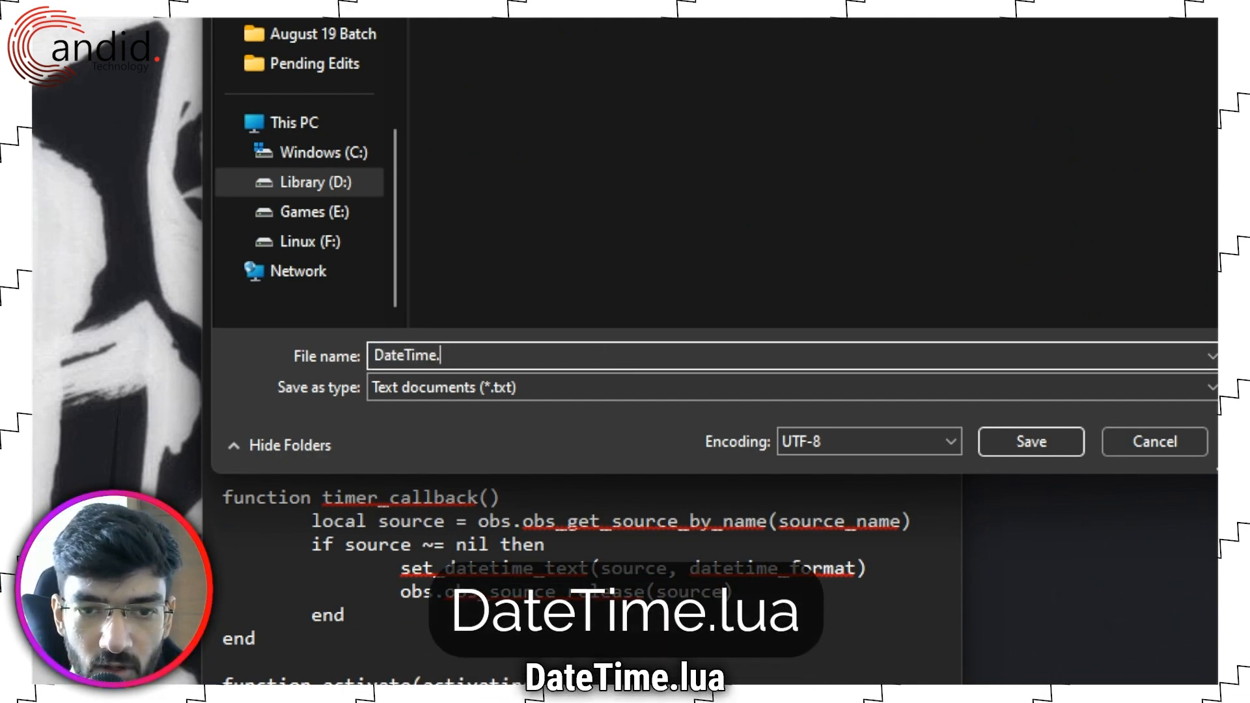
type("lua")
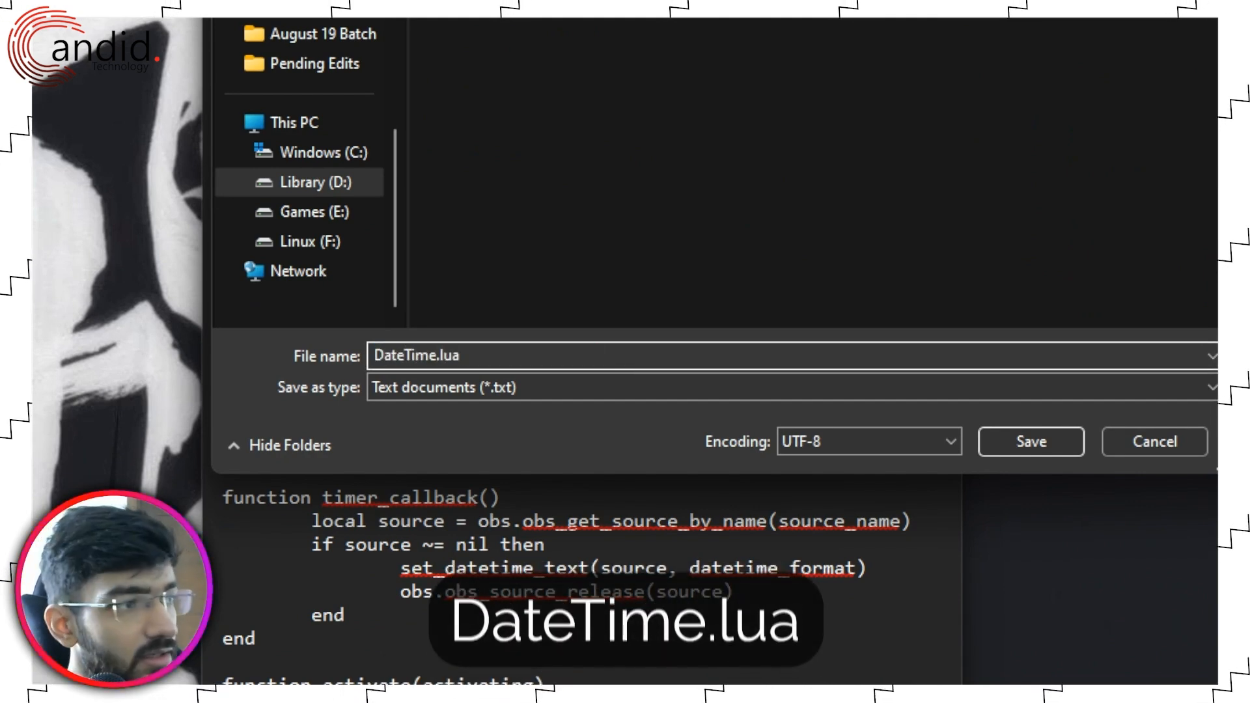
left_click(789, 387)
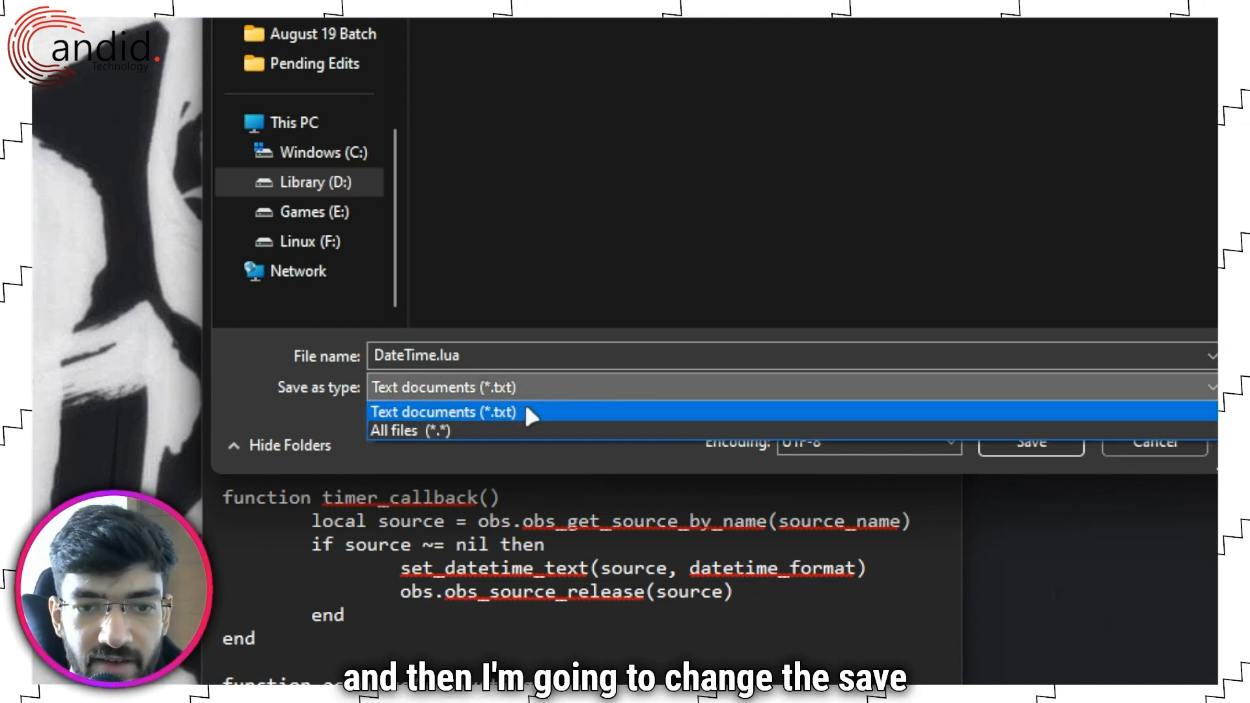
left_click(406, 430)
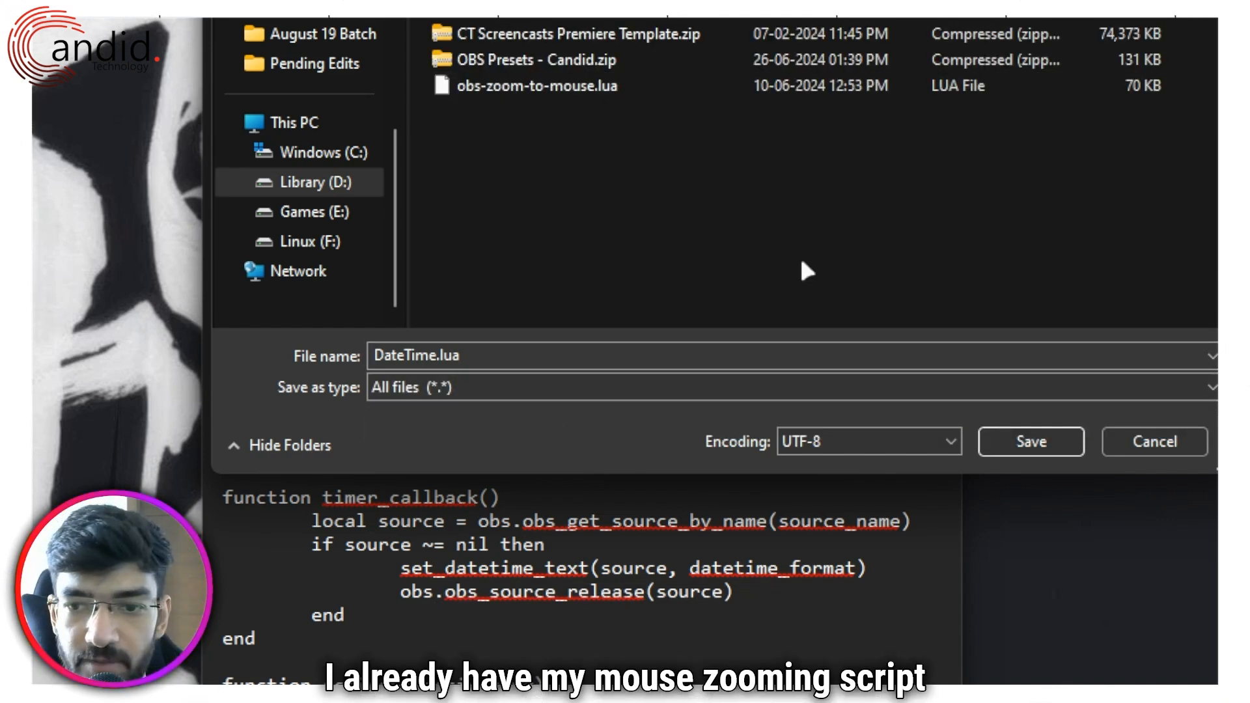
left_click(1031, 441)
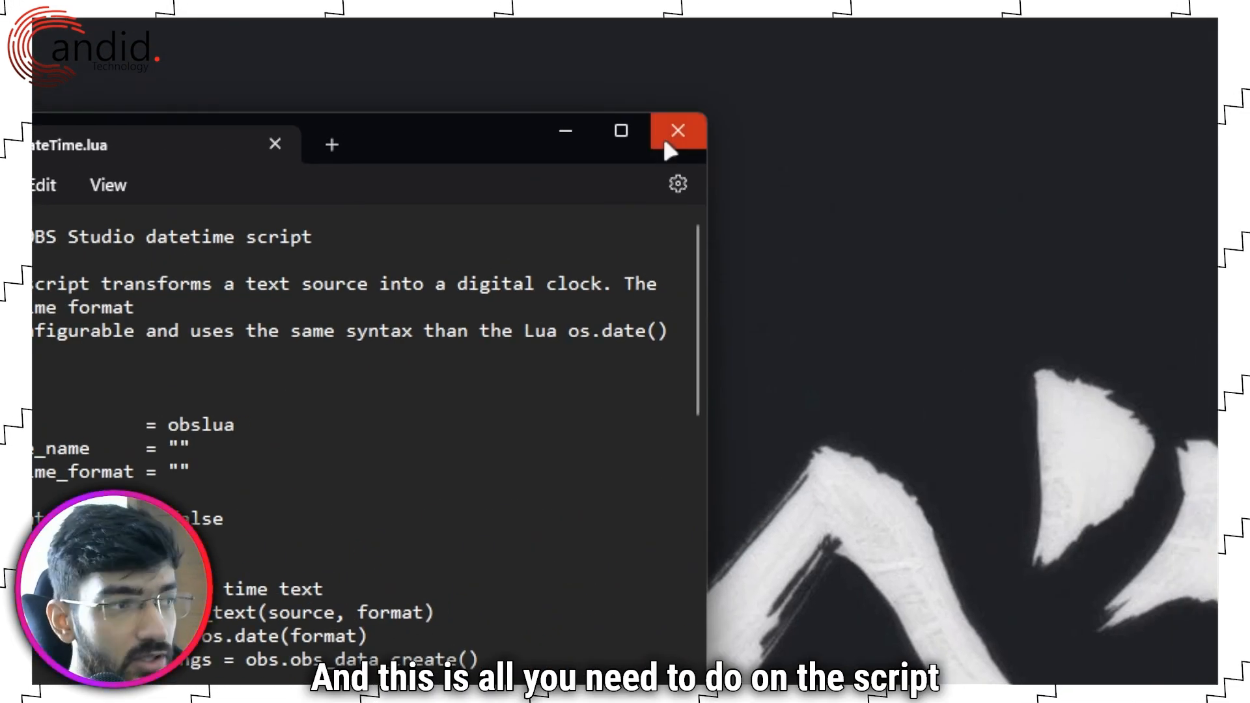
left_click(678, 130)
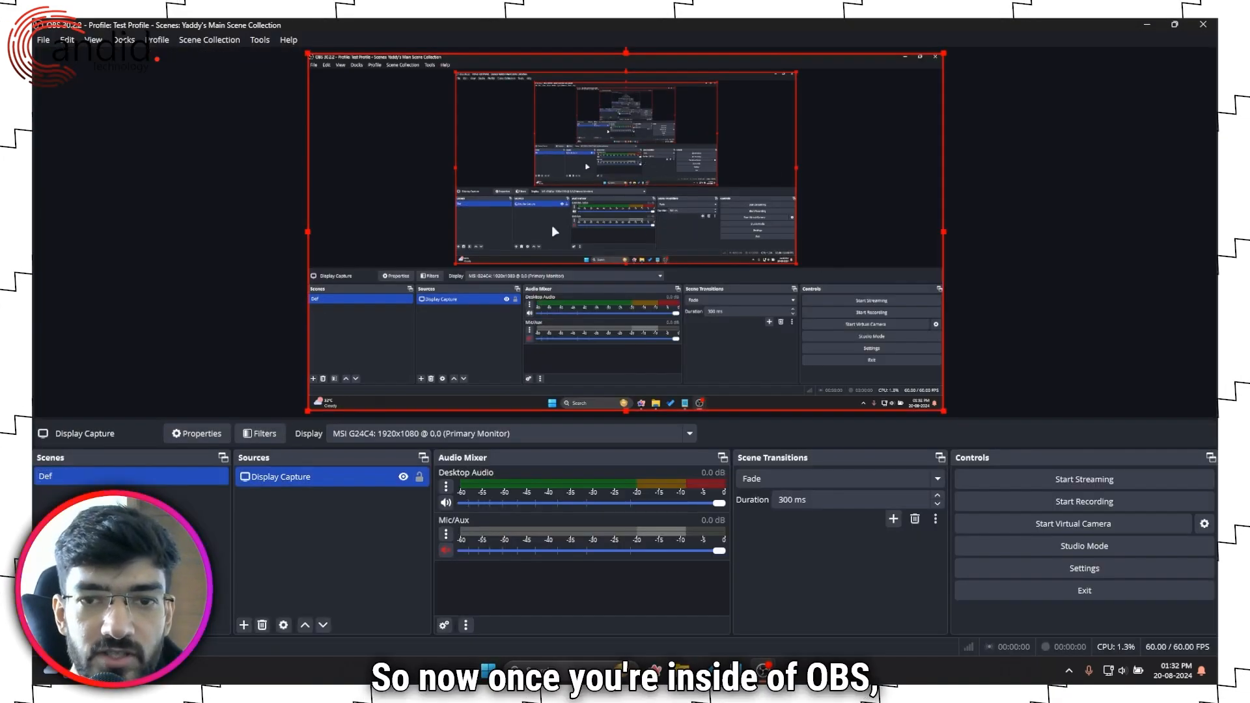
- Hide the Display Capture source and add a new Text (GDI+) source
left_click(403, 477)
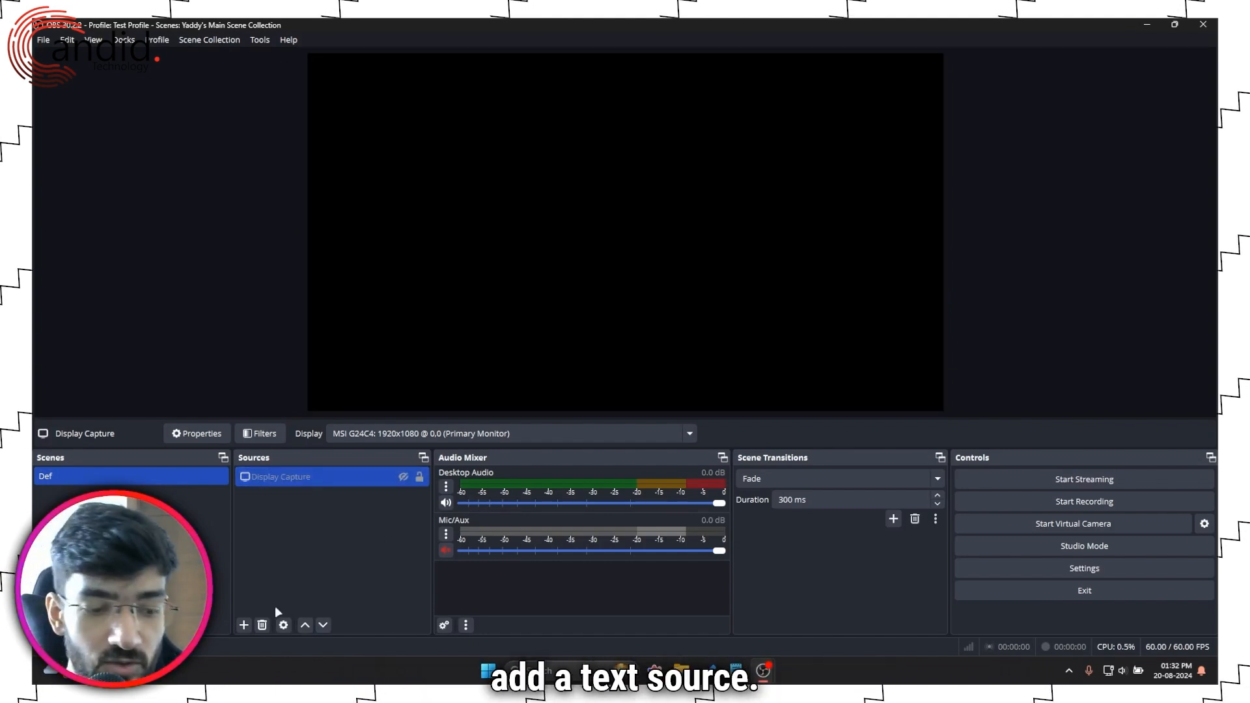
left_click(243, 625)
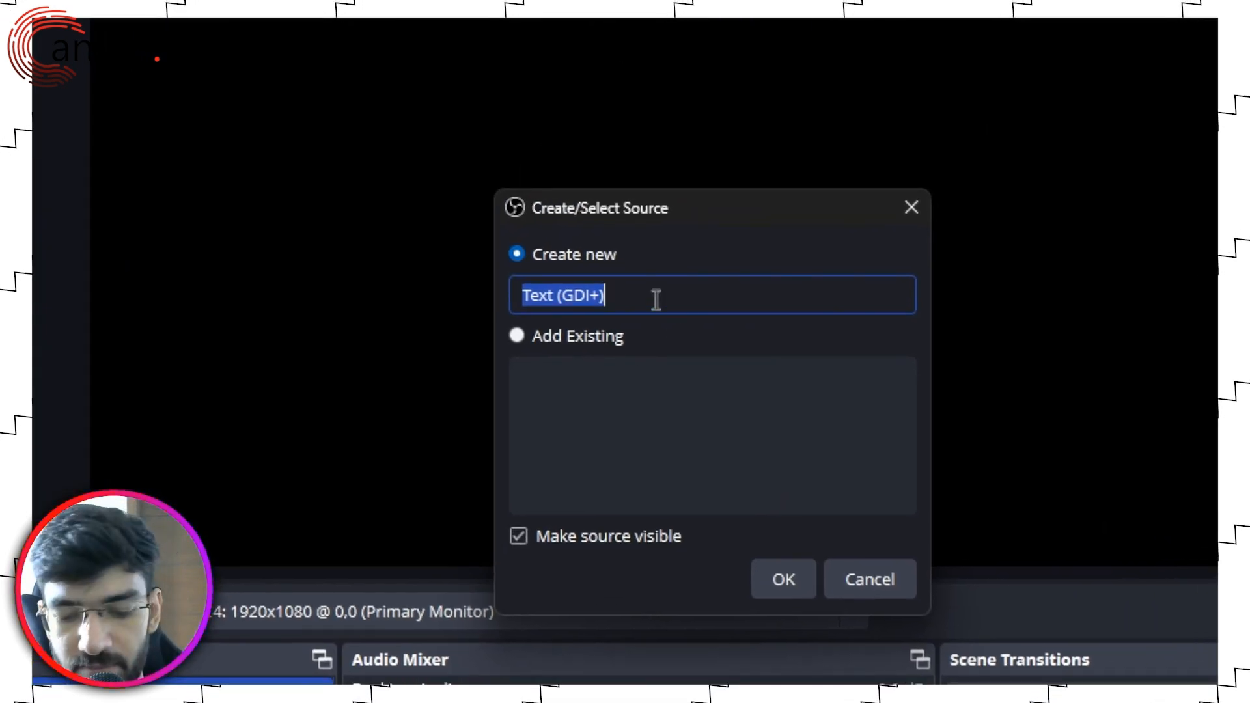
- Name the text source Date/Time and set its font to Raleway at size 72
type("Date/")
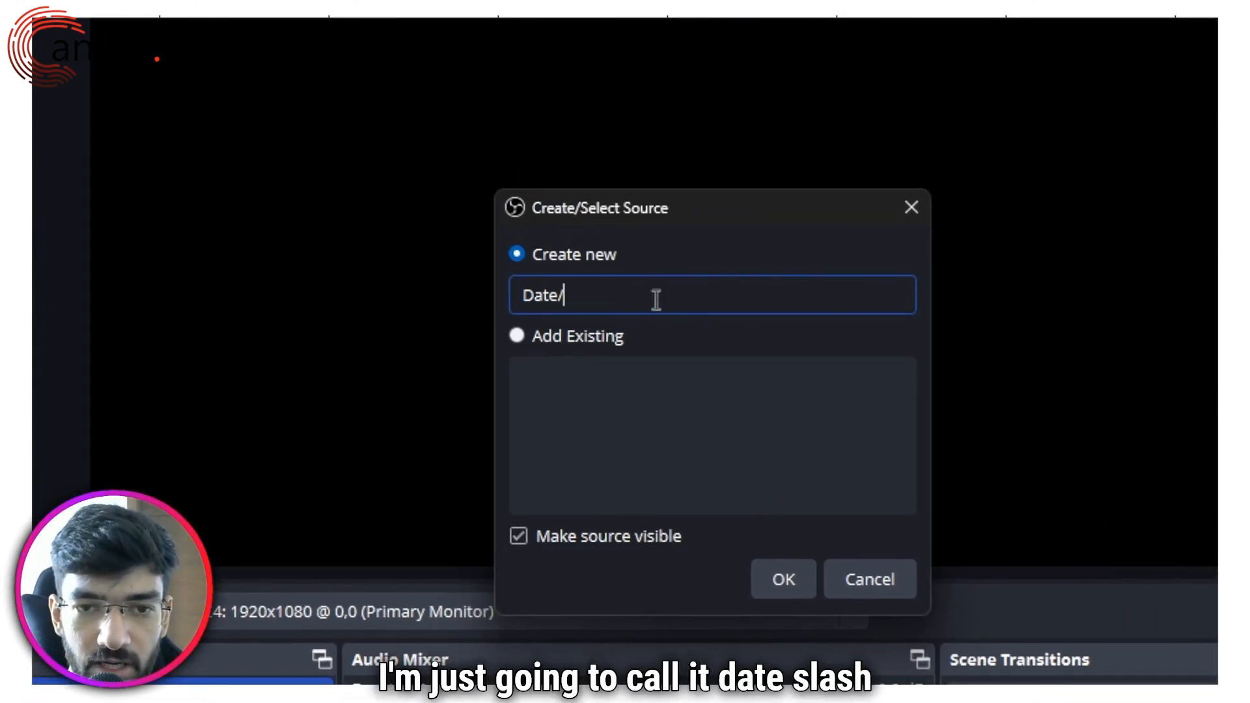
left_click(783, 579)
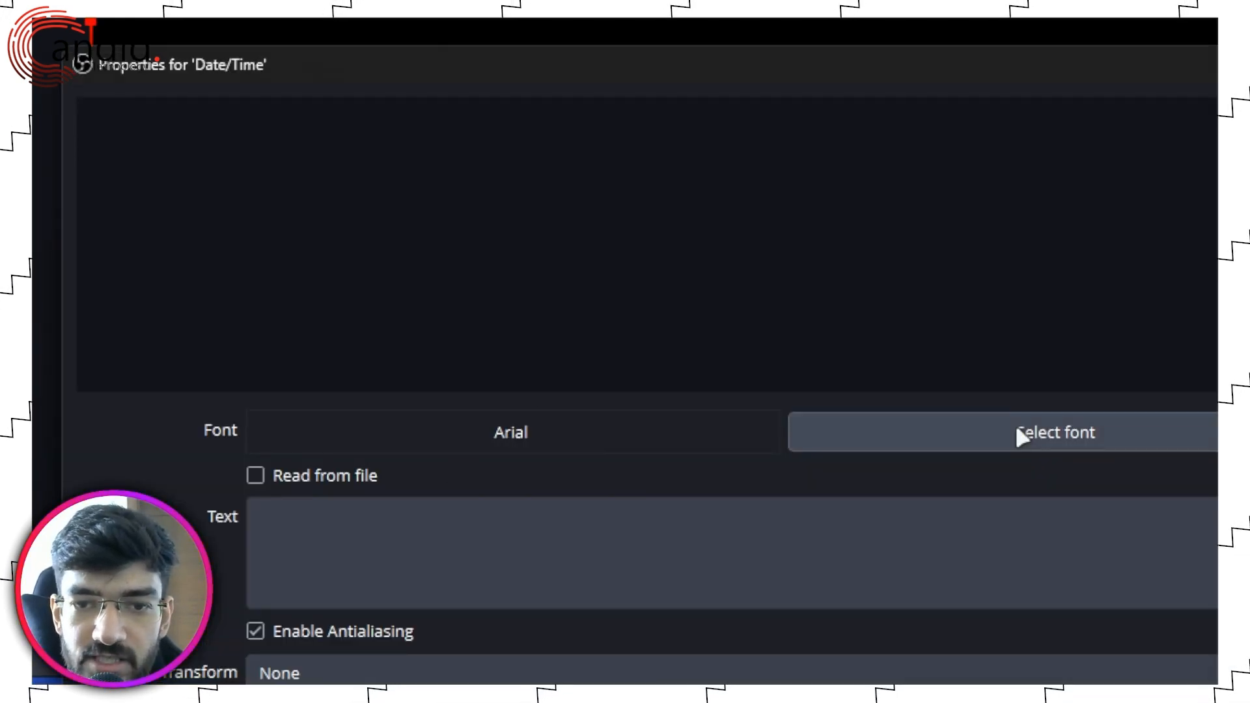
left_click(1054, 433)
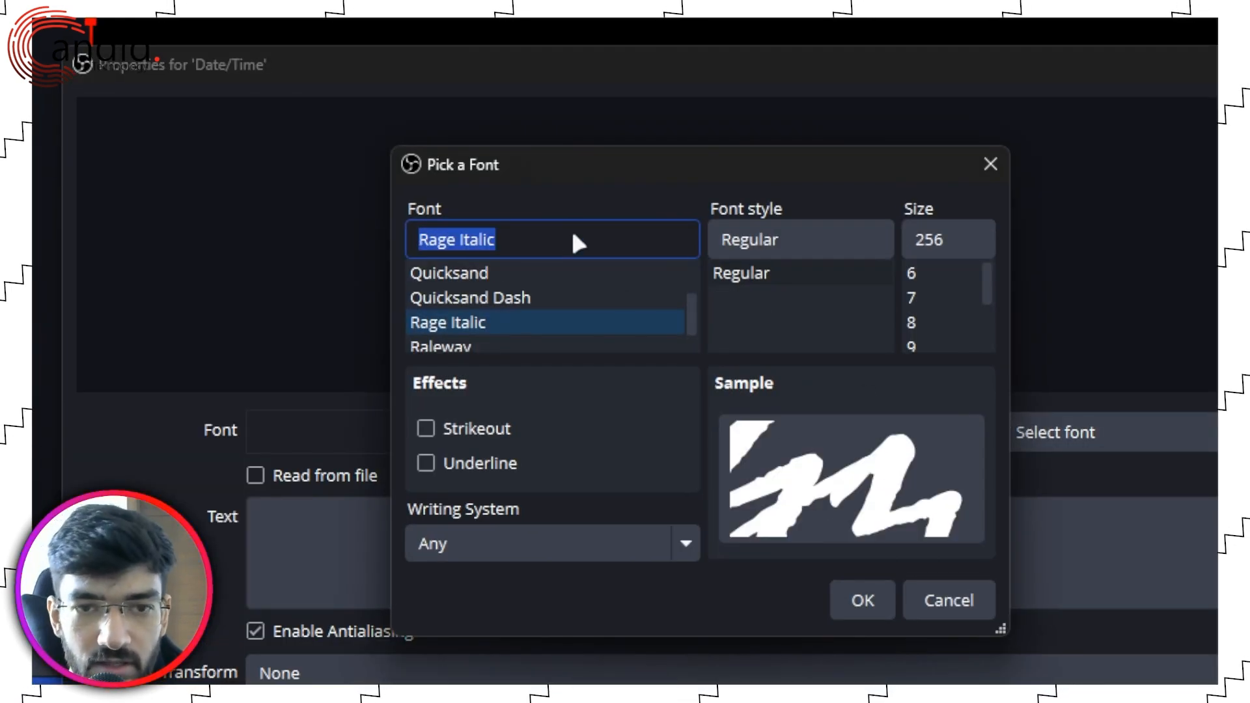
left_click(440, 322)
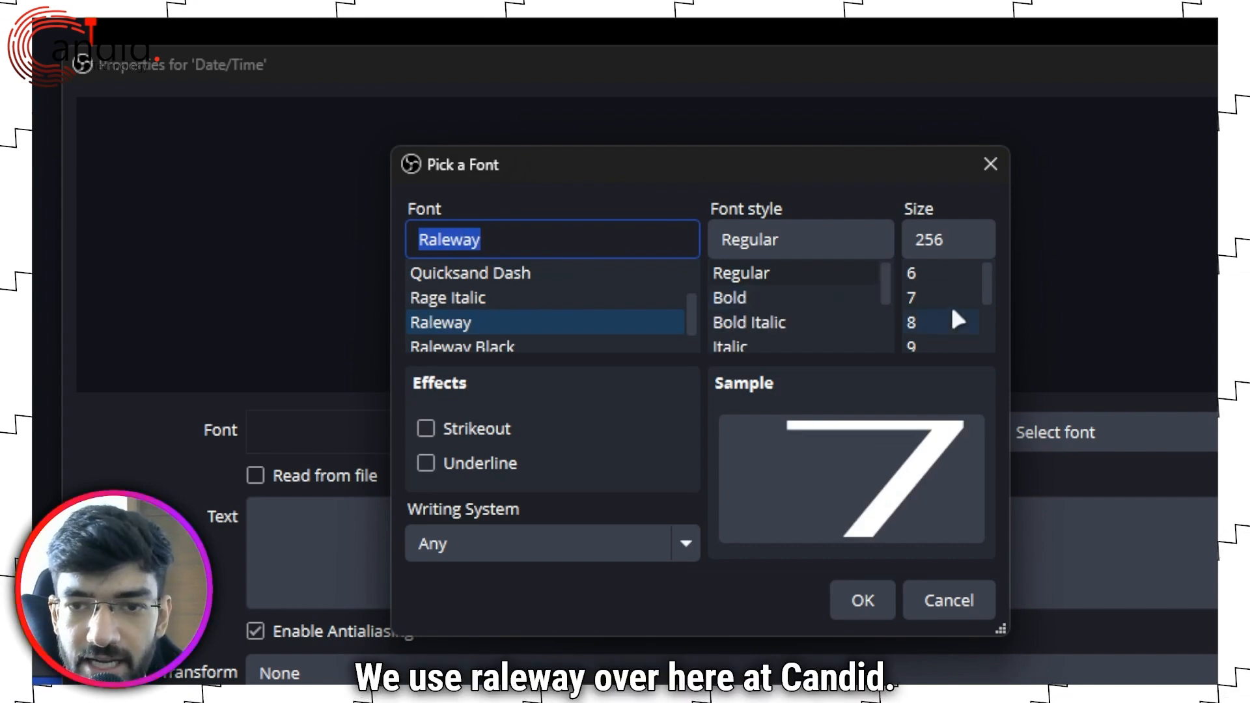
left_click(940, 322)
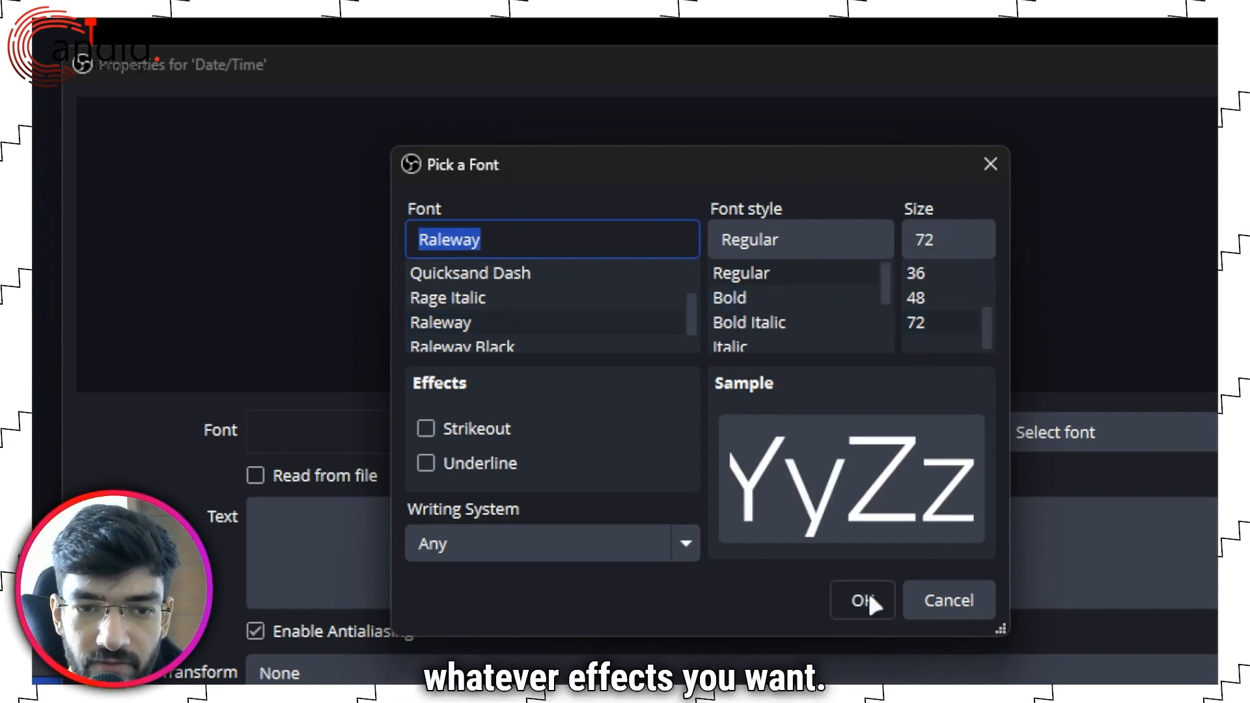
left_click(861, 601)
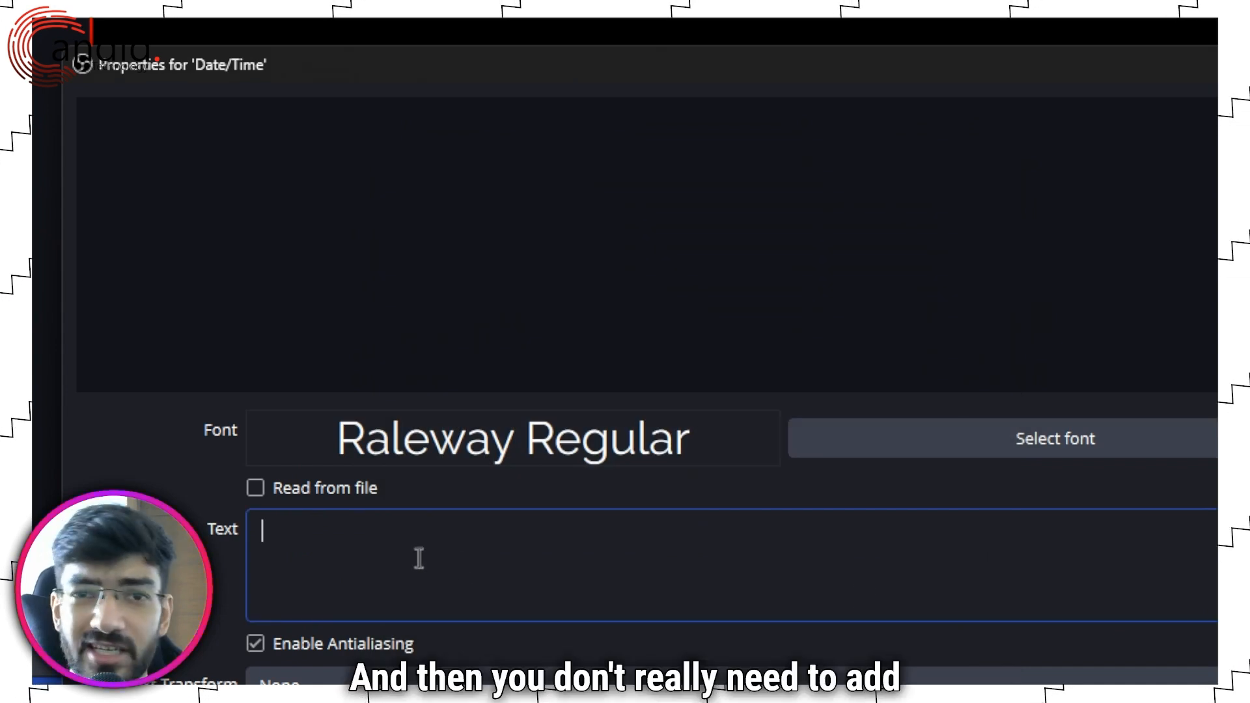
- Enter 'Date/Time' as the source text, confirm, and nudge it in the preview
type("Te")
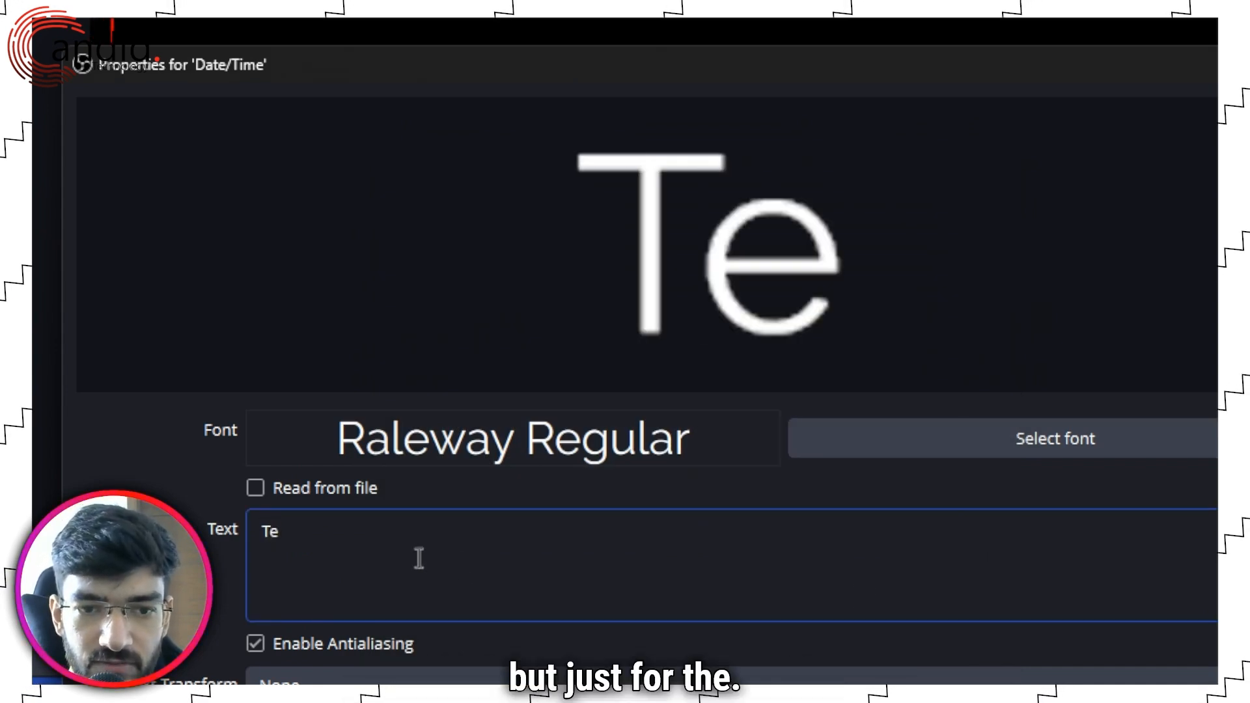
type("Date")
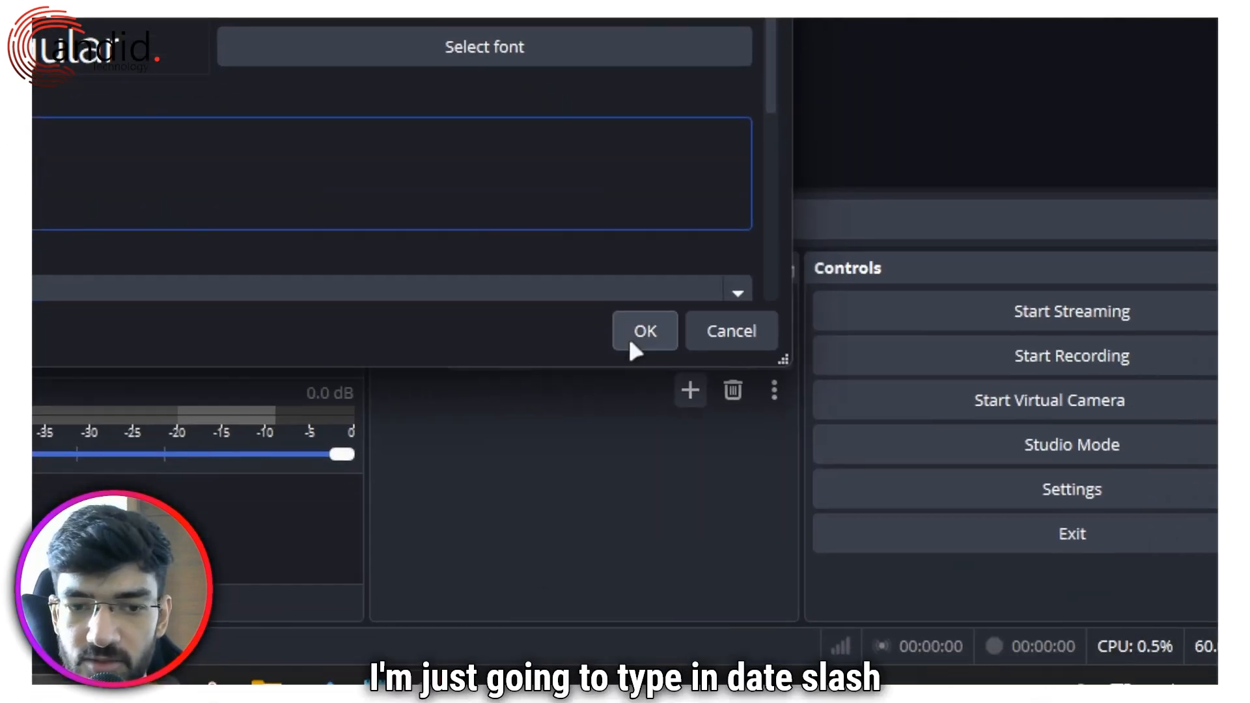
left_click(646, 331)
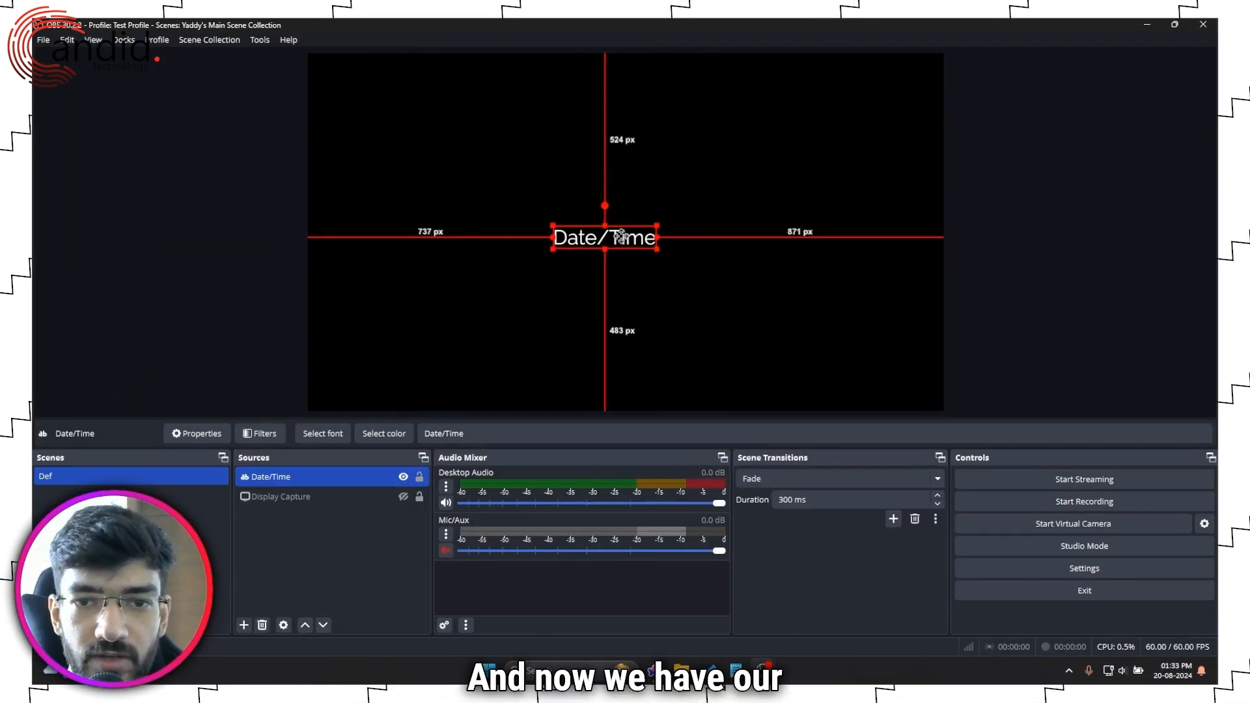
left_click_drag(604, 238, 620, 225)
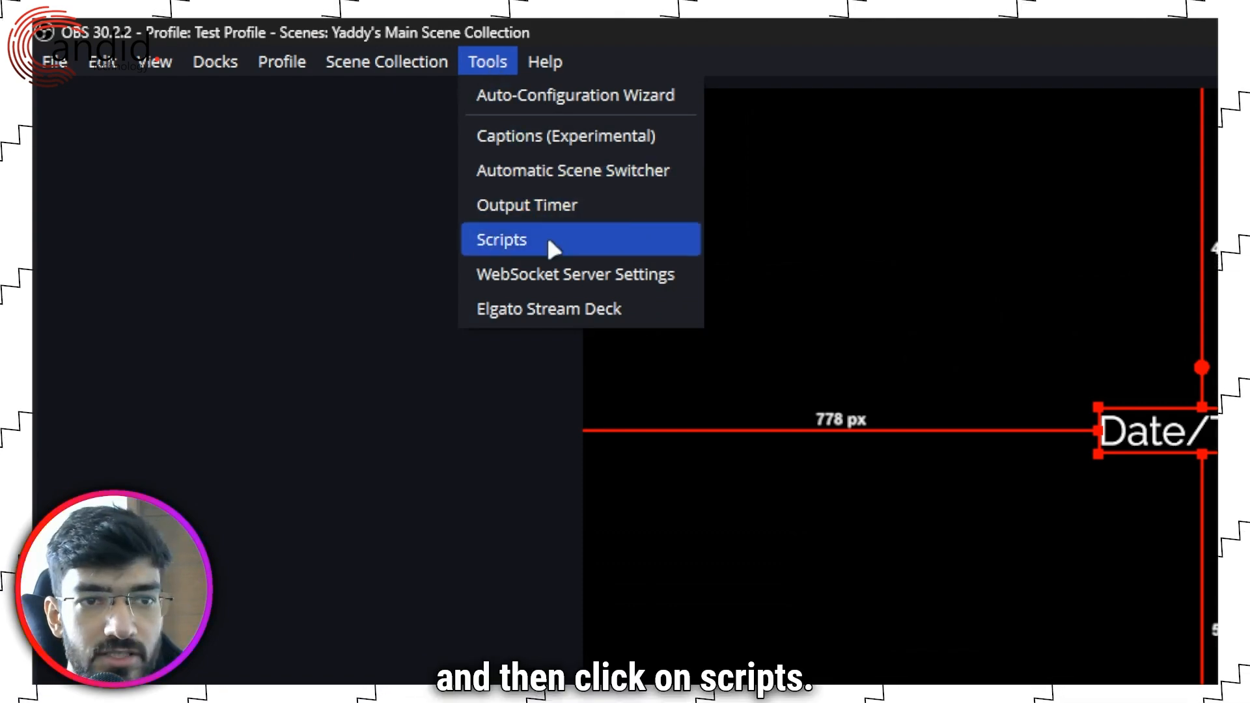
- Add DateTime.lua from Library (D:) > Presets in the Scripts manager
left_click(501, 239)
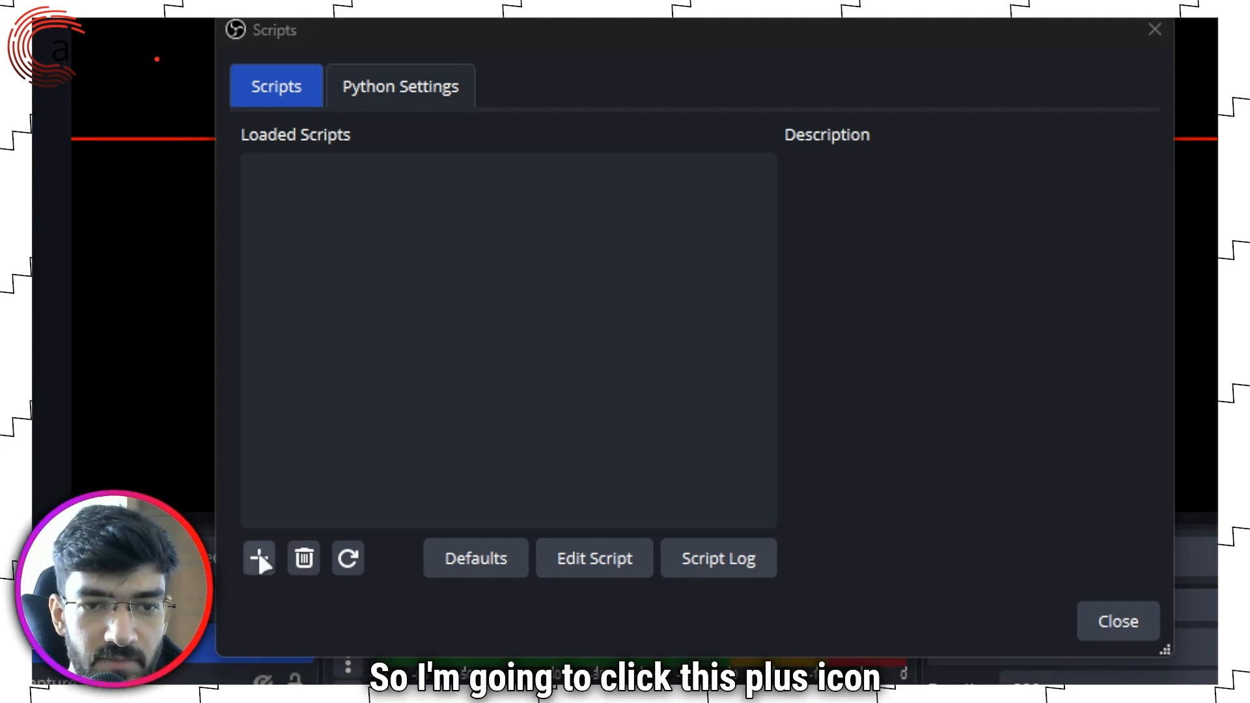
left_click(259, 557)
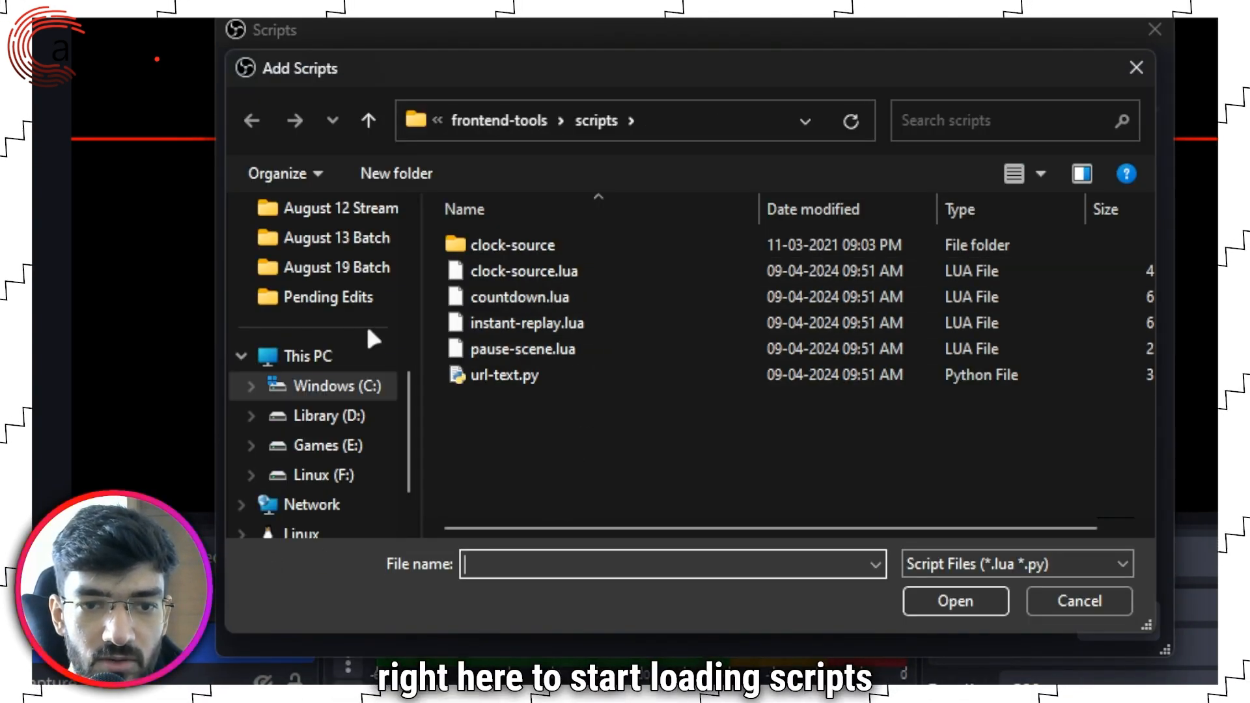
left_click(326, 416)
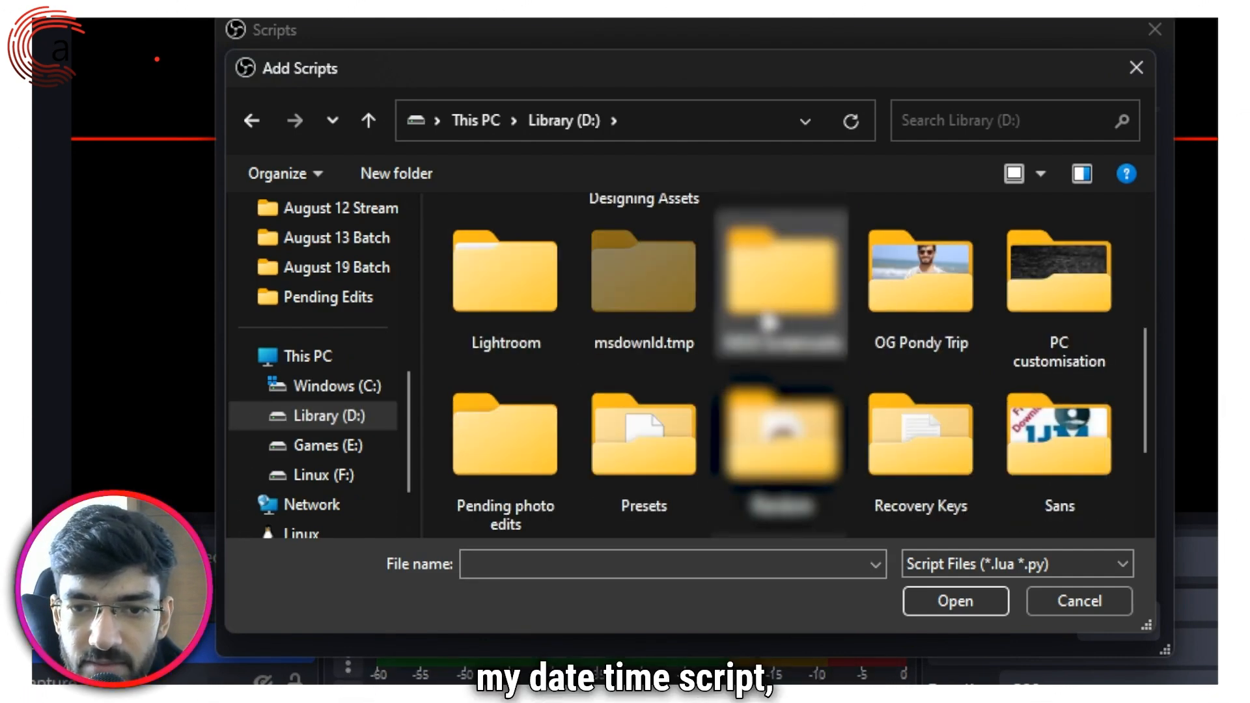
scroll("down", 3)
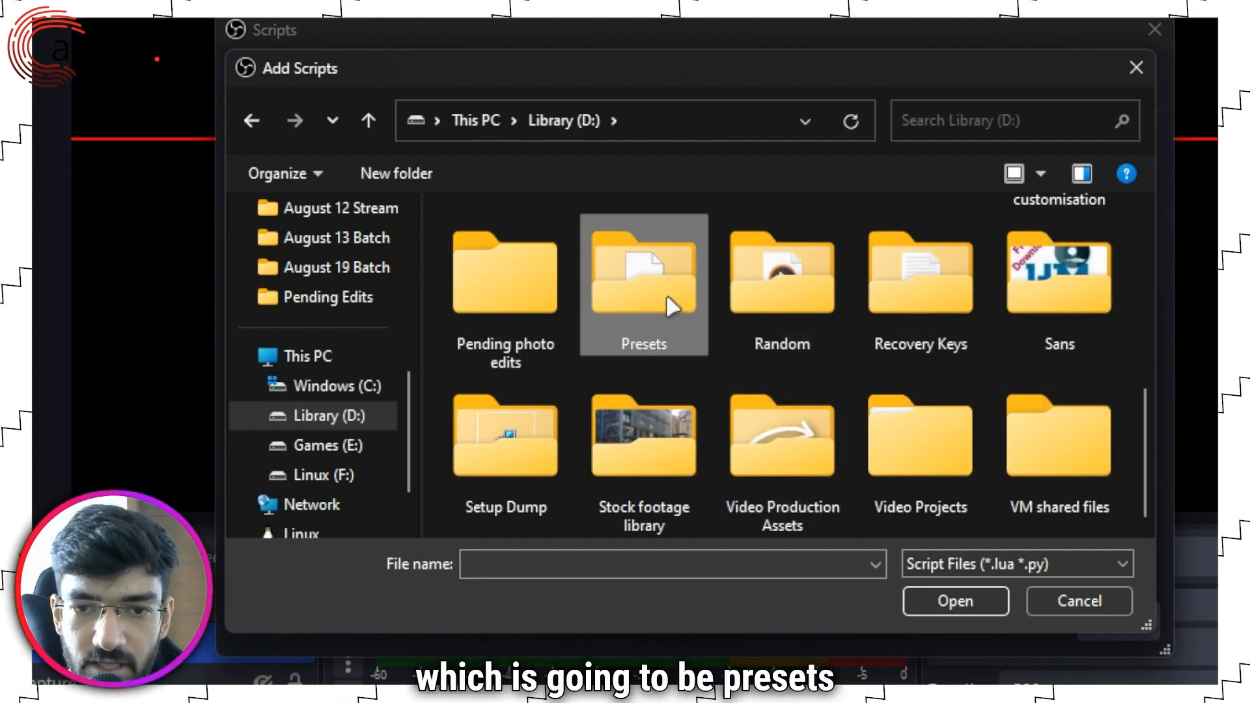
double_click(644, 274)
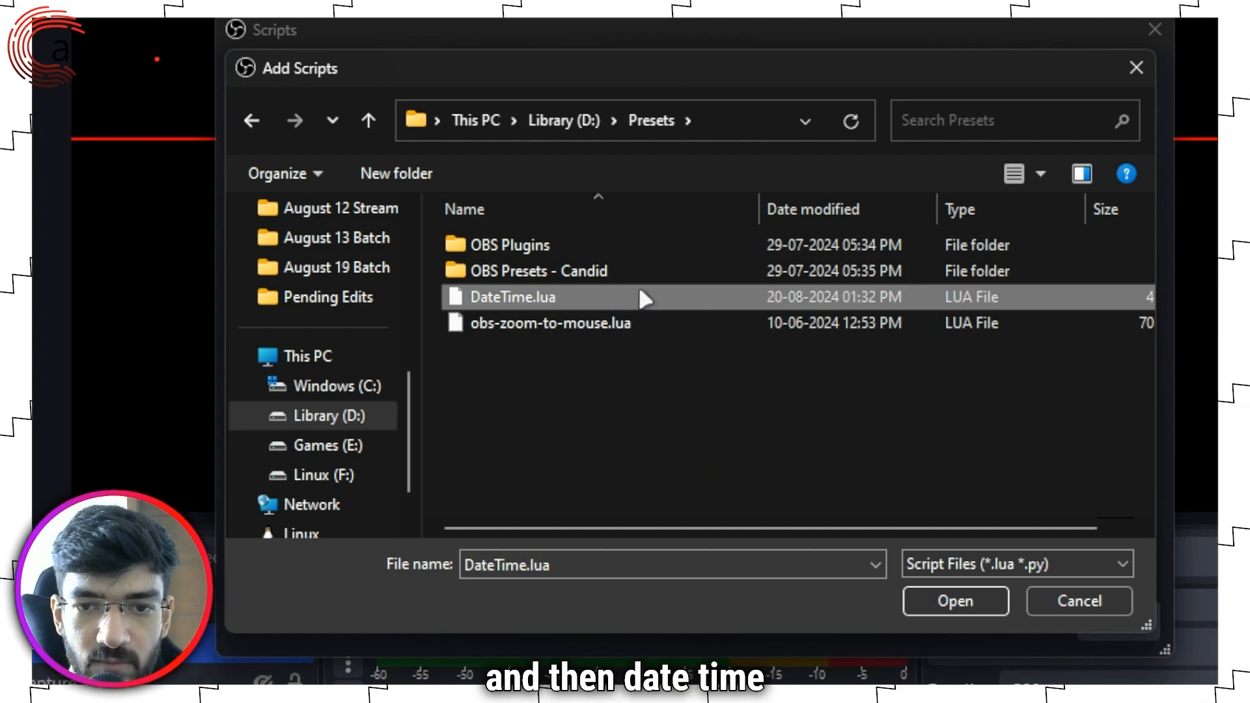
left_click(955, 600)
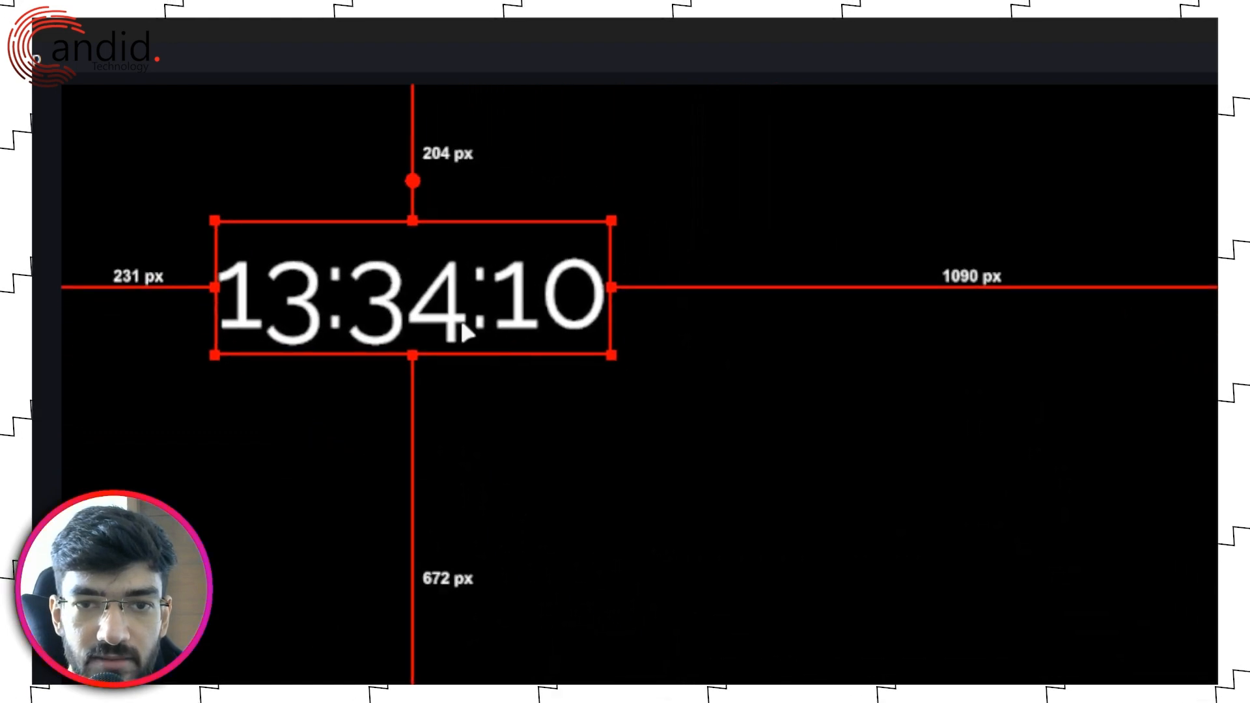
- Drag the live clock text to a new spot in the preview
left_click_drag(614, 291, 714, 290)
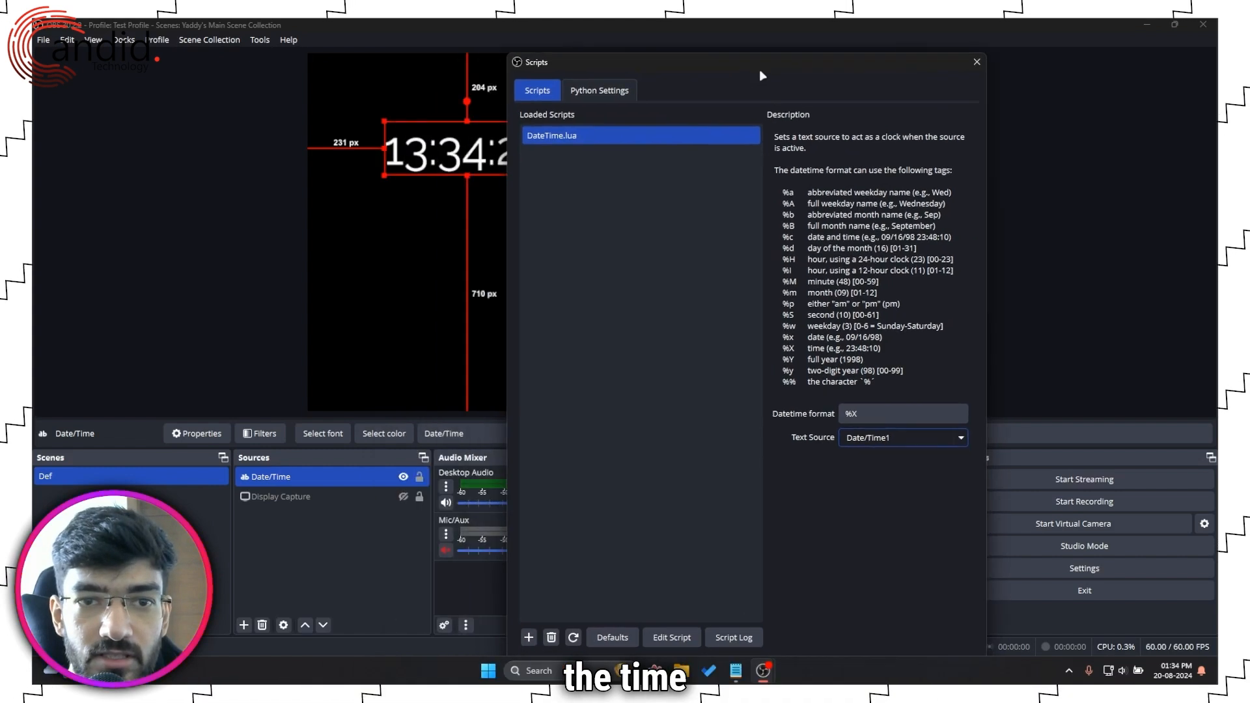
- Replace the datetime format with '%I:%M:%S %p - %A - %B -%d, %Y' and close Scripts
left_click(976, 61)
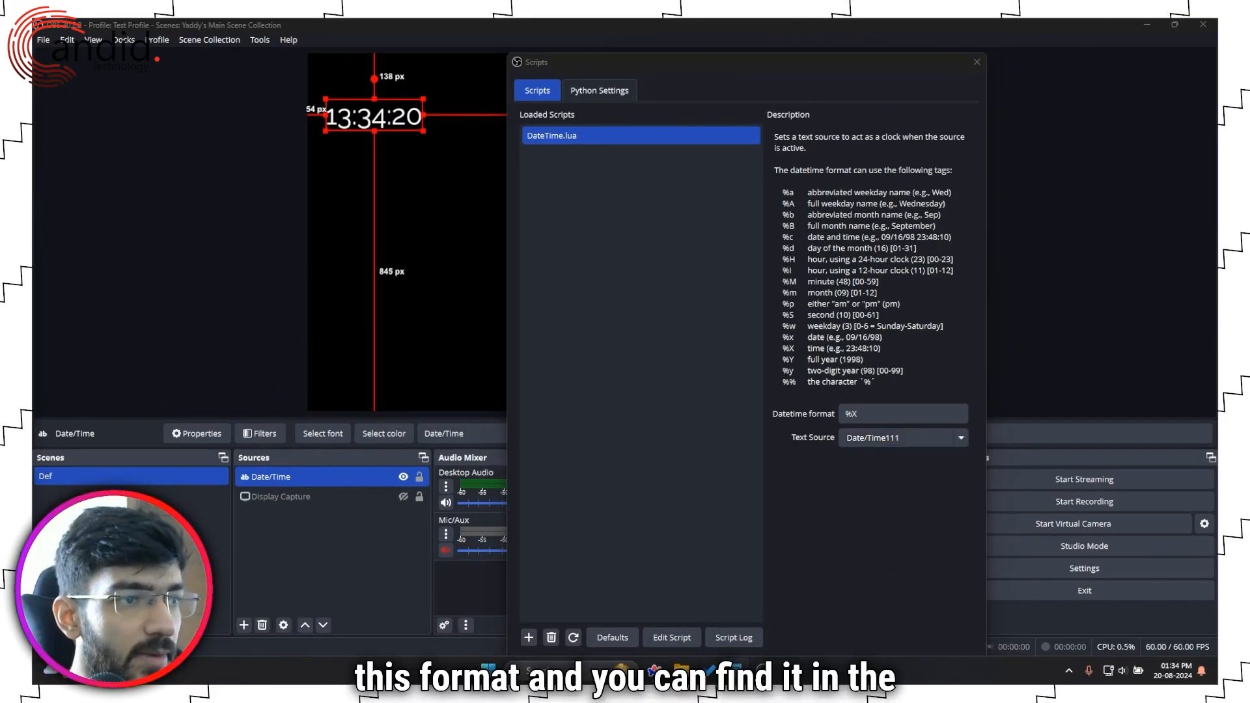
left_click(902, 413)
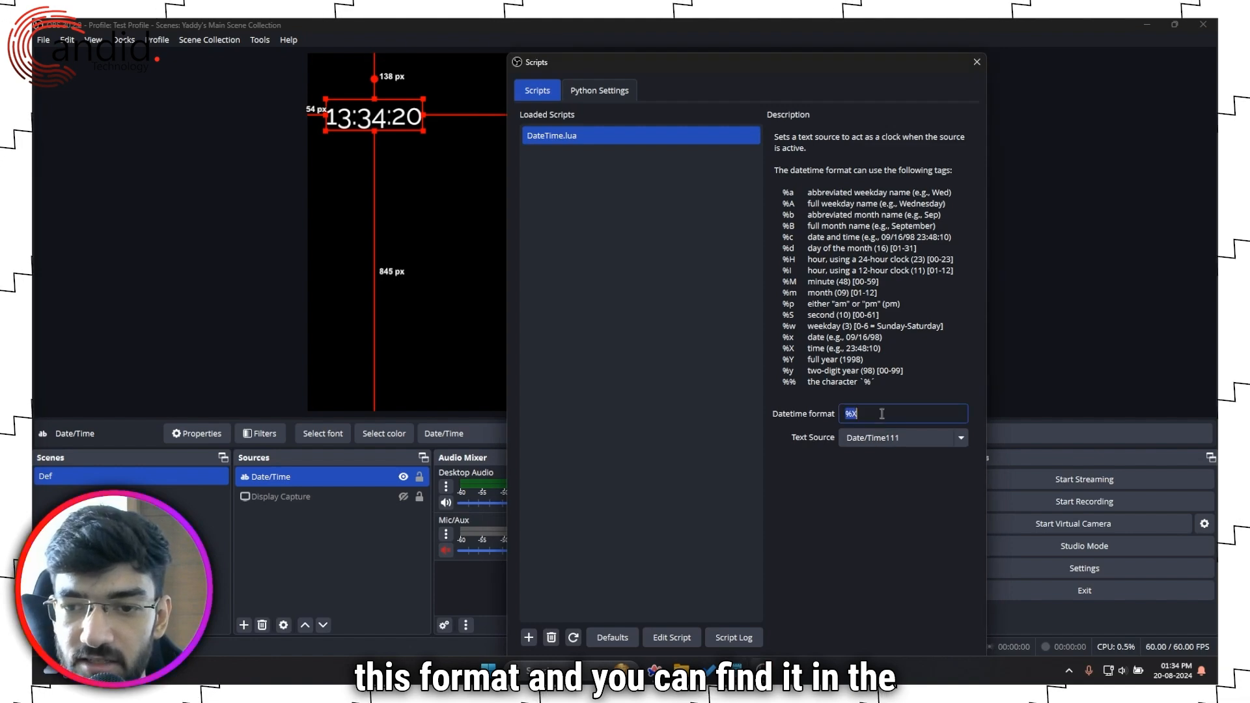
type("%I:%M:%S %p - %A - %B -%d, %Y")
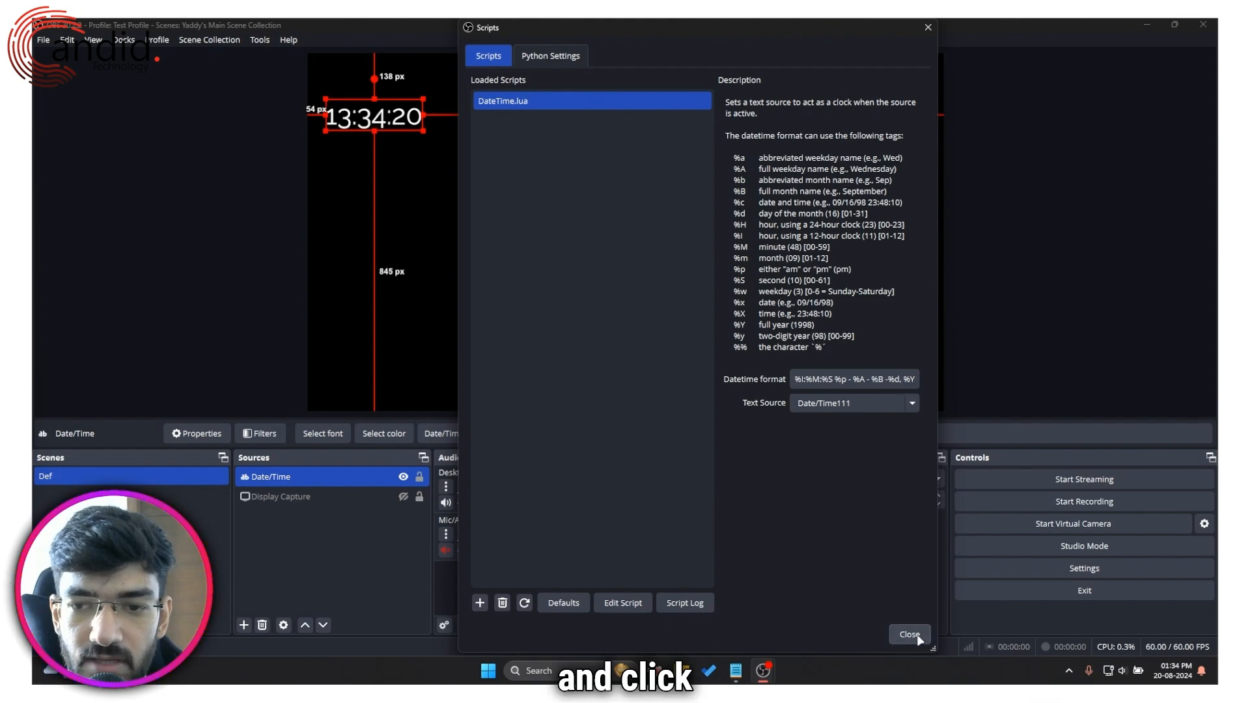
left_click(908, 634)
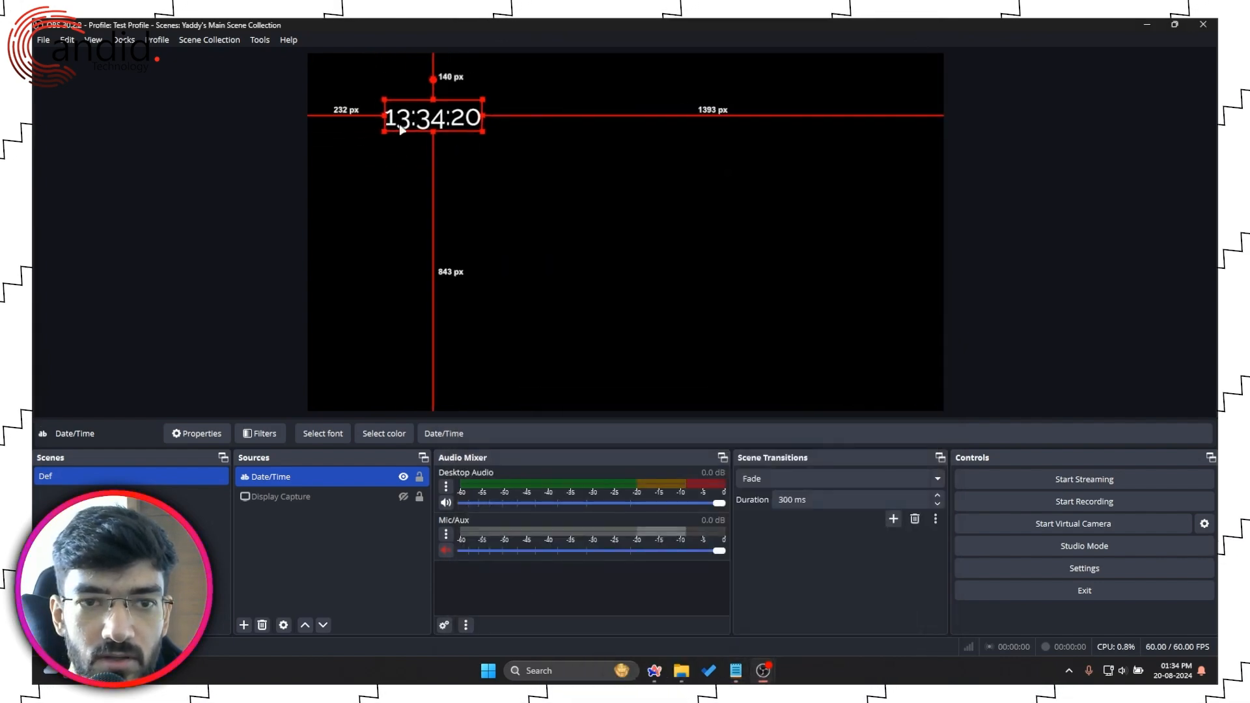
- Open the Date/Time source's options, then close the Scripts window with the full date displayed
right_click(268, 476)
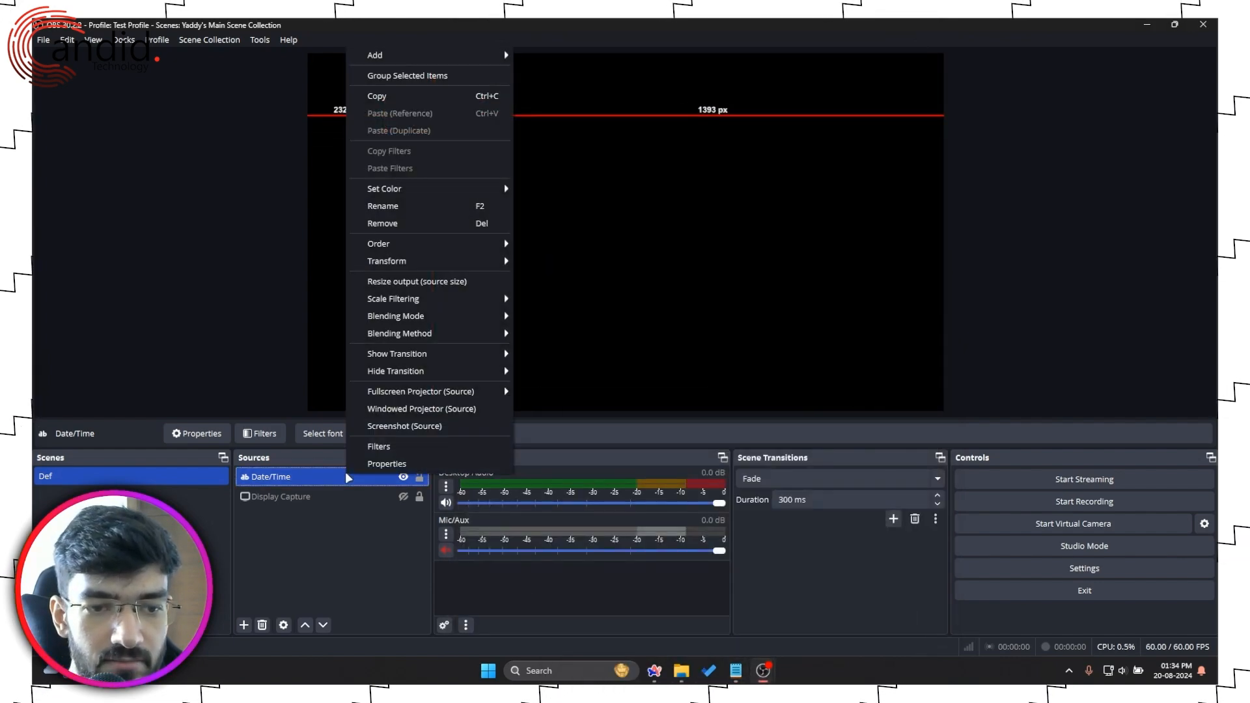
mouse_move(381, 463)
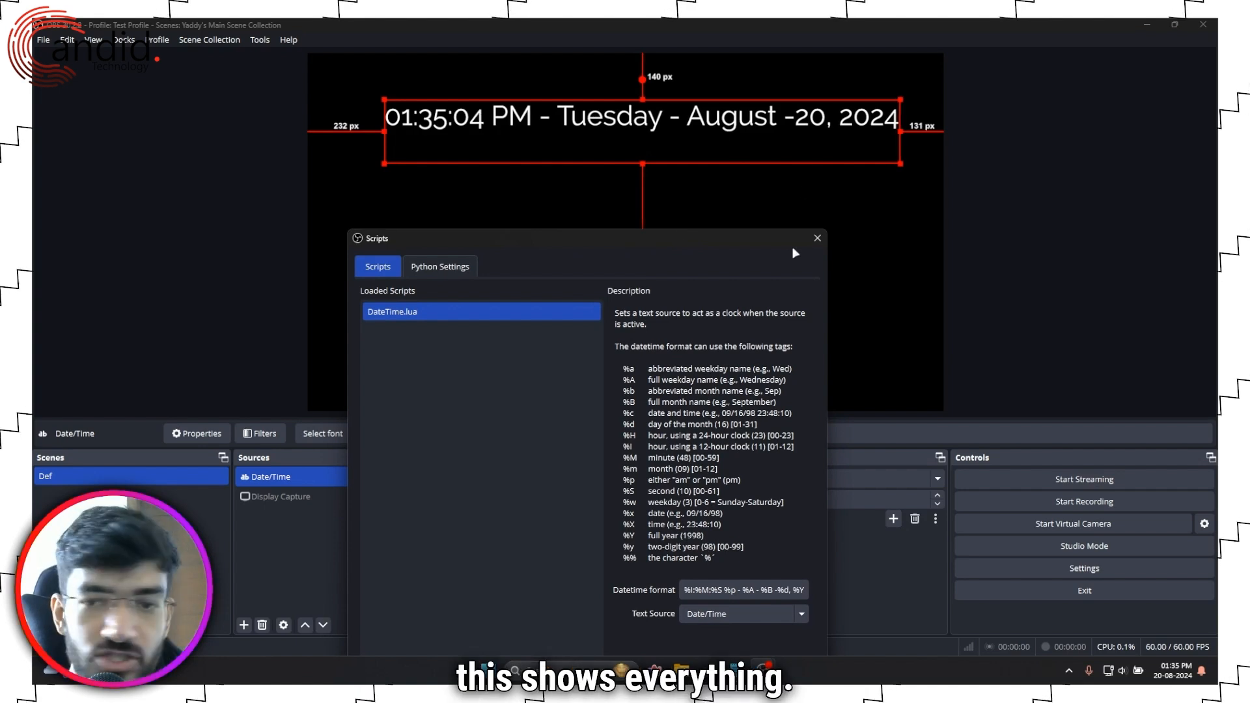
left_click(816, 238)
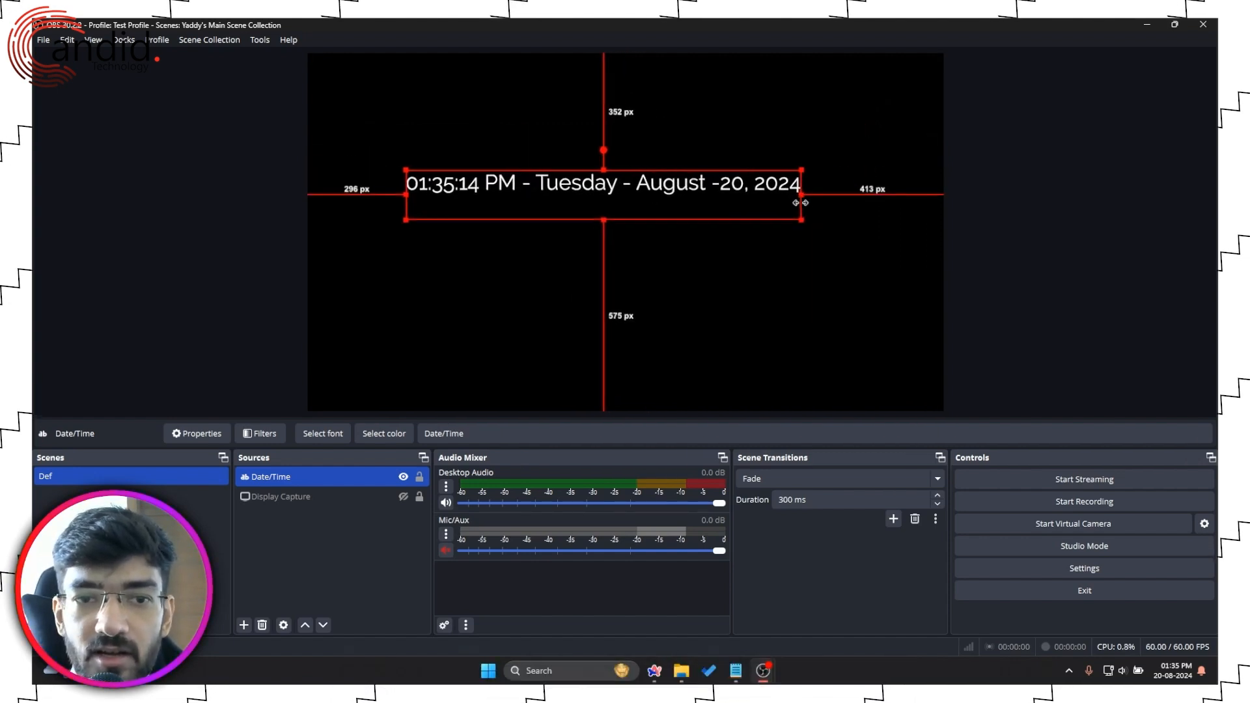
- Drag the Date/Time clock text up to the canvas's top-left edge
left_click_drag(604, 184, 522, 84)
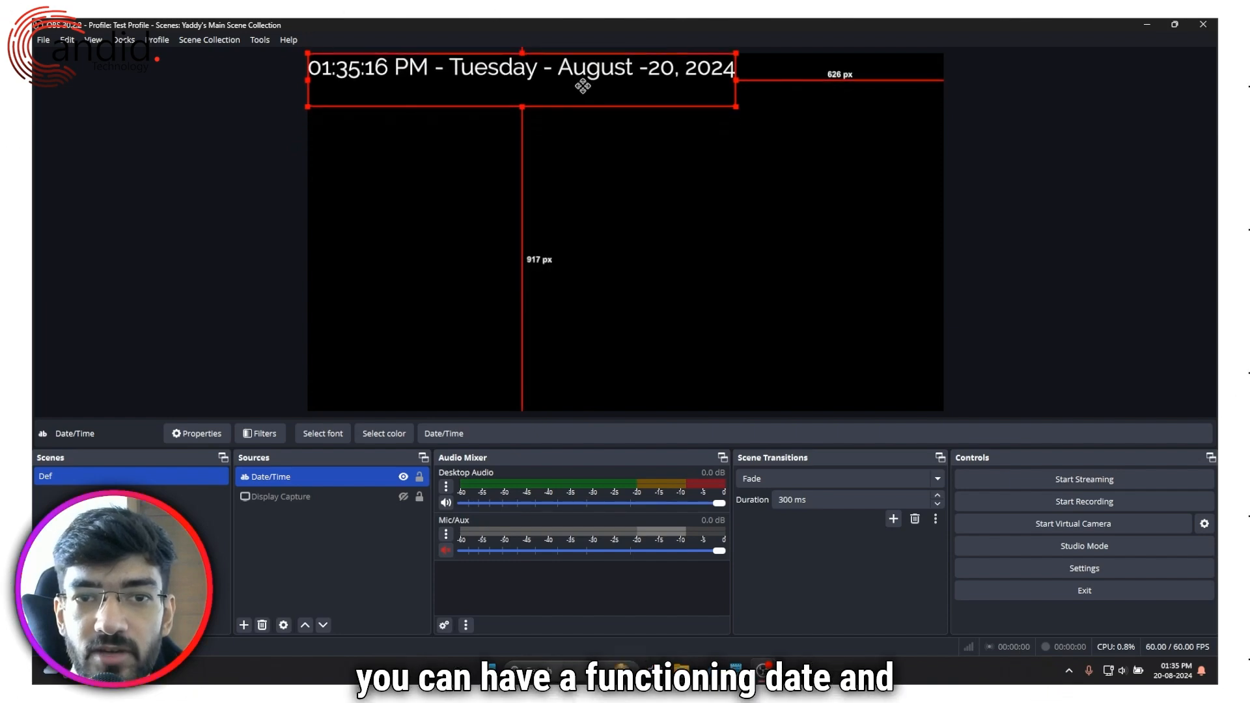